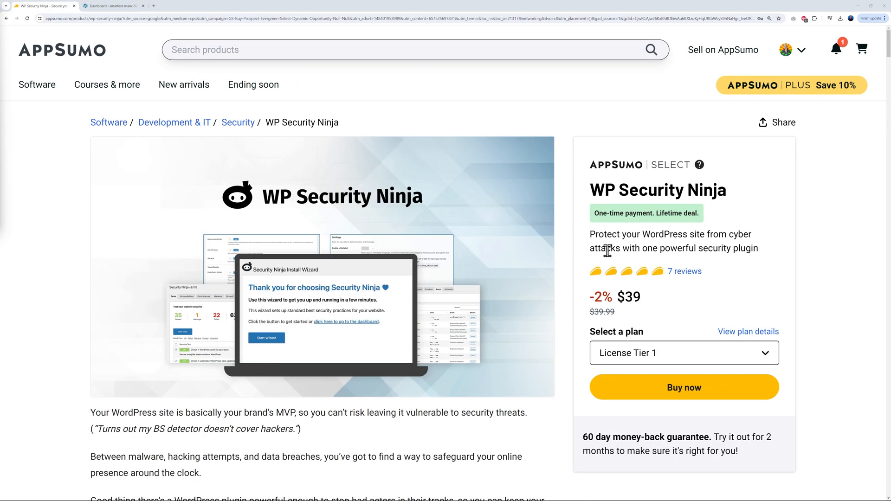
{"action": "mouse_move", "coordinate": [648, 236]}
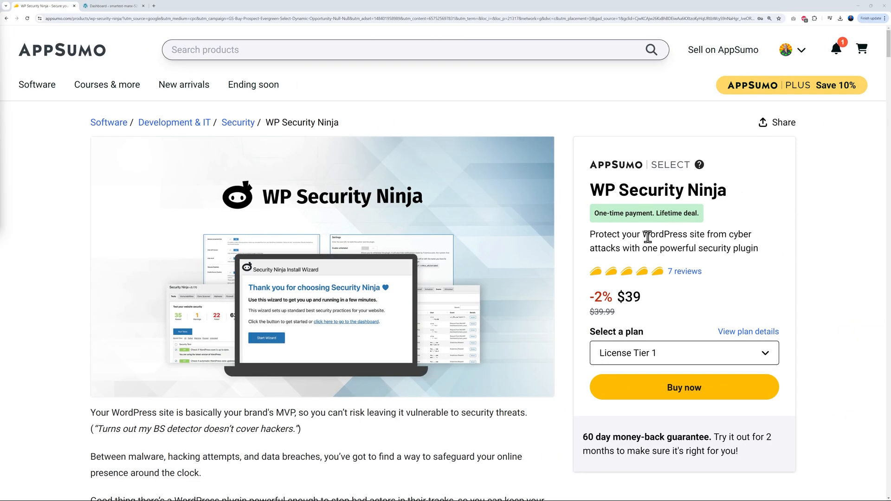
{"action": "mouse_move", "coordinate": [772, 258]}
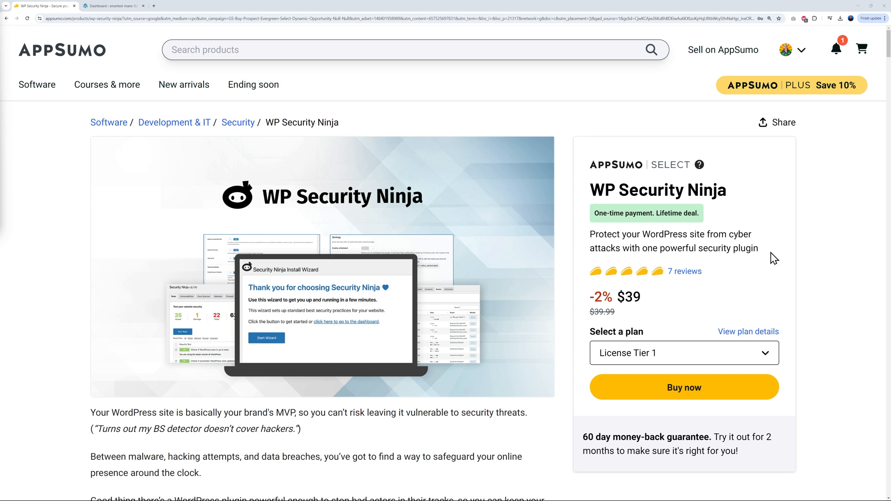
{"action": "mouse_move", "coordinate": [633, 297]}
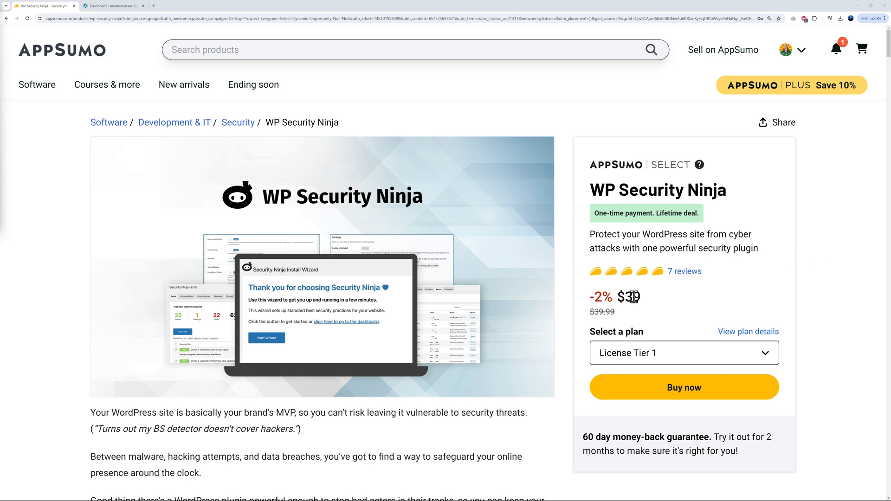
{"action": "mouse_move", "coordinate": [657, 308]}
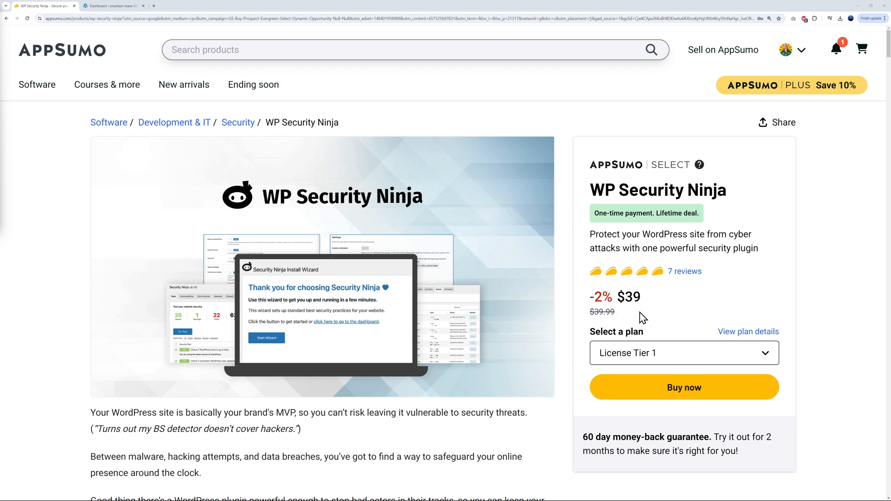
{"action": "mouse_move", "coordinate": [867, 74]}
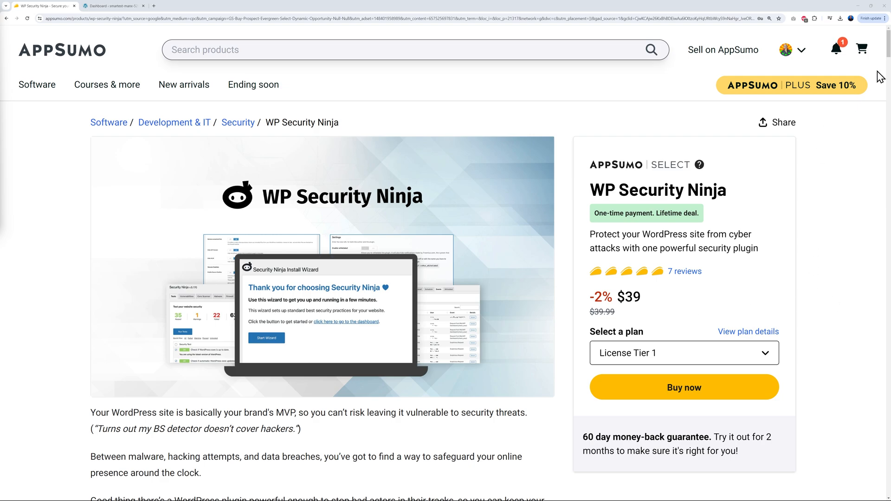
Step: Review the WP Security Ninja license tiers ($39, $99, $199) on AppSumo, then return to WordPress
{"action": "scroll", "scroll_direction": "down", "scroll_amount": 3}
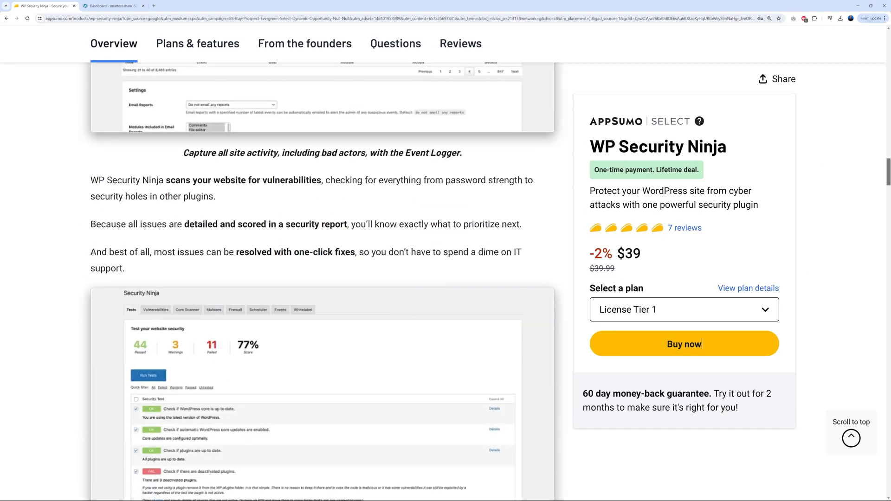
{"action": "left_click", "coordinate": [197, 42]}
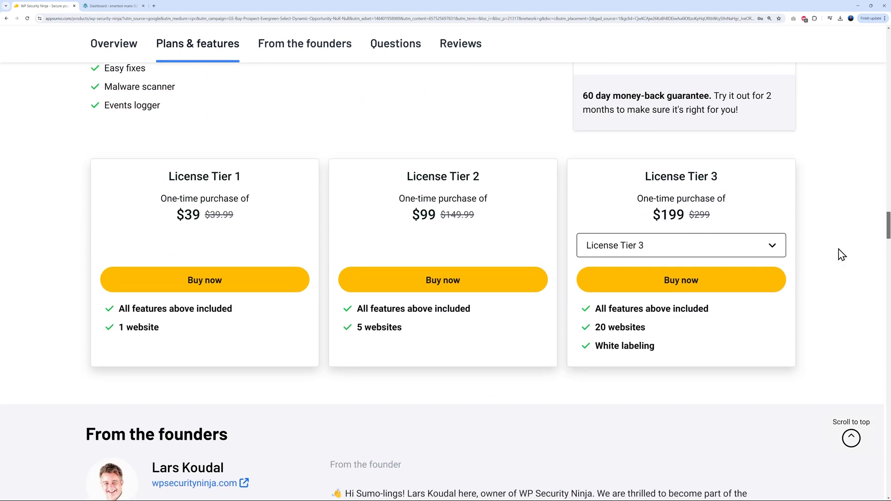
{"action": "mouse_move", "coordinate": [167, 334]}
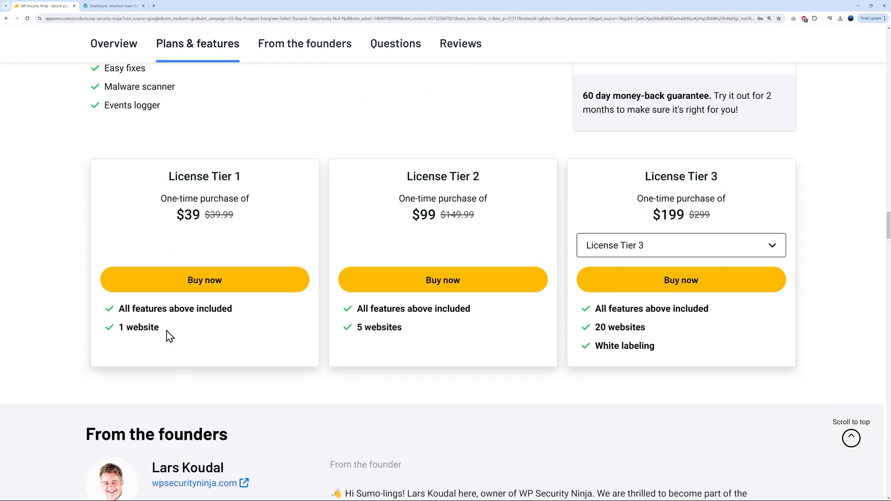
{"action": "mouse_move", "coordinate": [379, 345]}
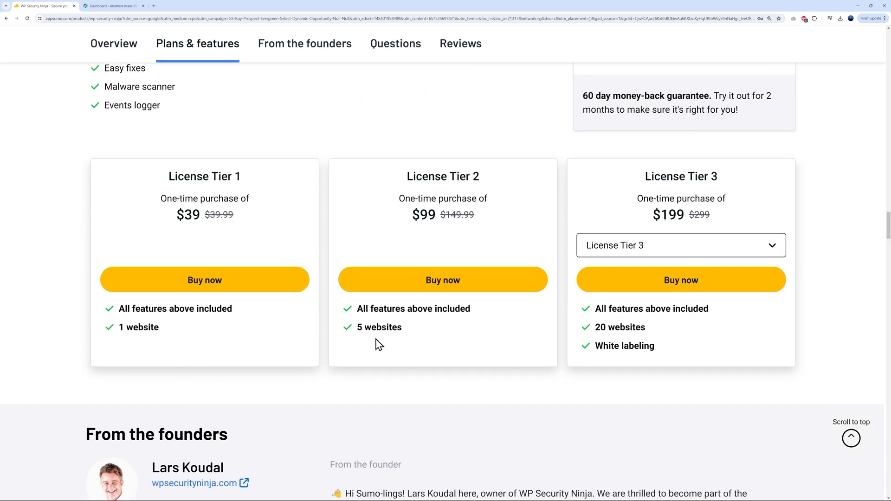
{"action": "mouse_move", "coordinate": [457, 231]}
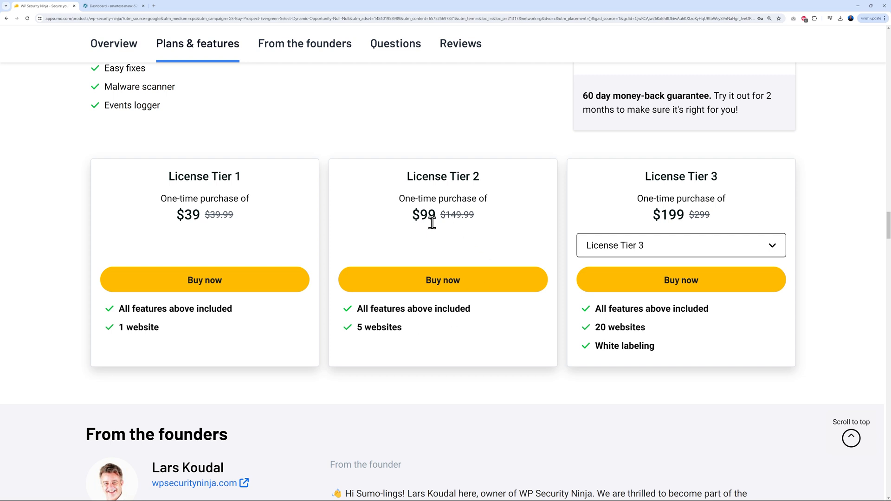
{"action": "mouse_move", "coordinate": [445, 238]}
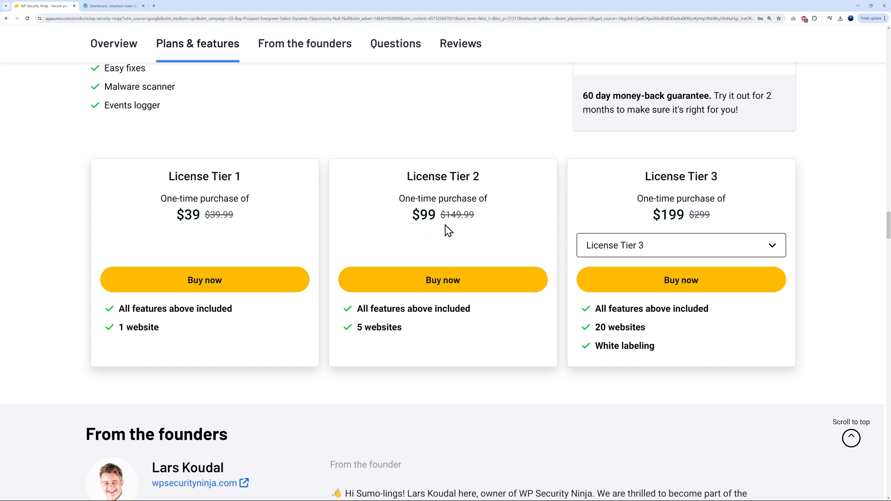
{"action": "mouse_move", "coordinate": [722, 214]}
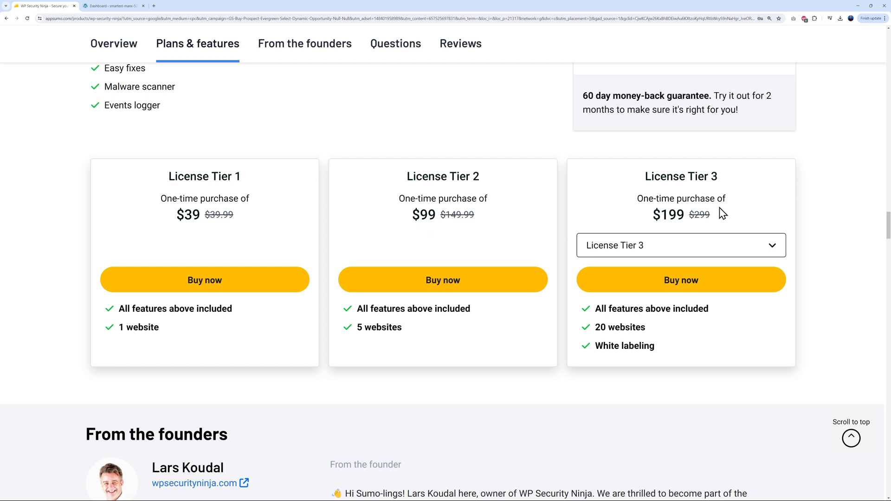
{"action": "mouse_move", "coordinate": [701, 232]}
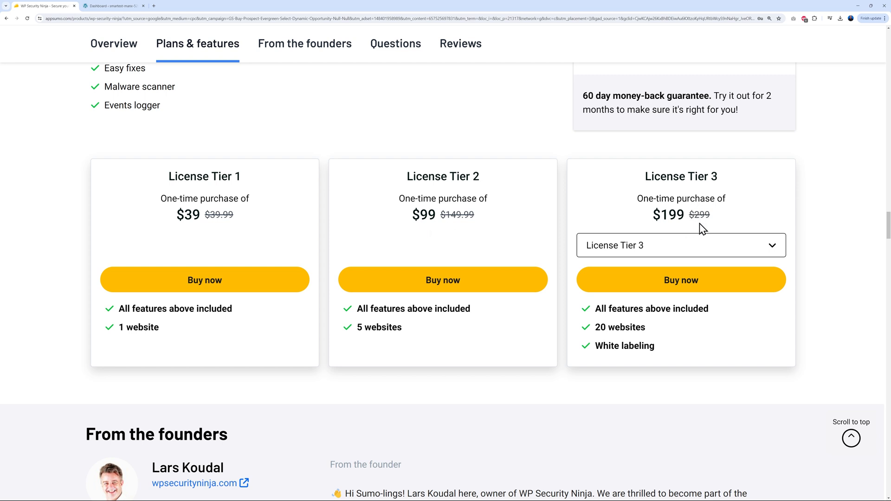
{"action": "mouse_move", "coordinate": [658, 328]}
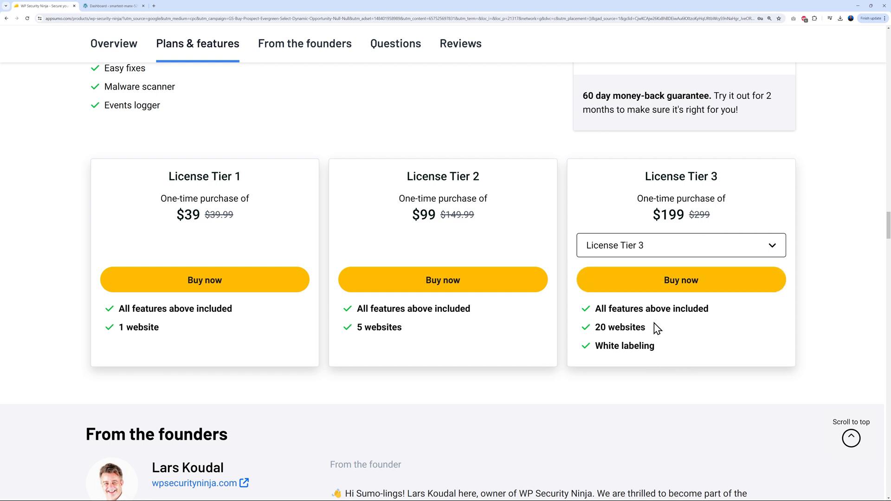
{"action": "mouse_move", "coordinate": [672, 357]}
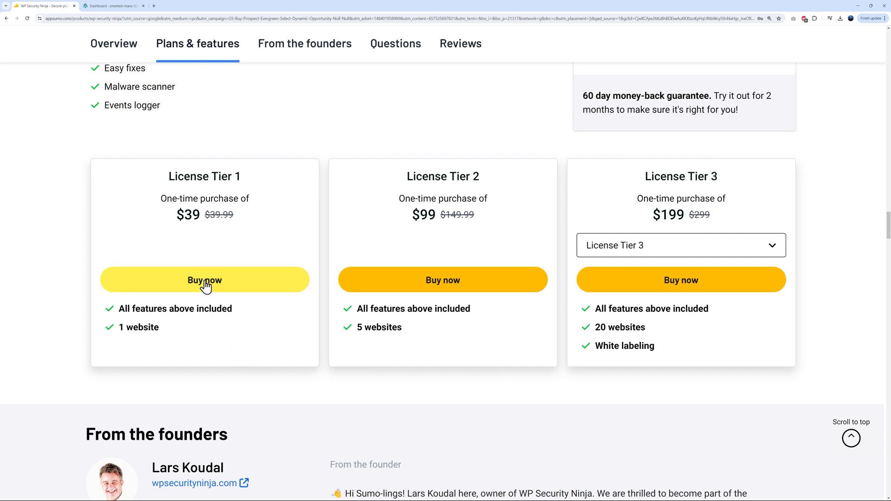
{"action": "mouse_move", "coordinate": [215, 237]}
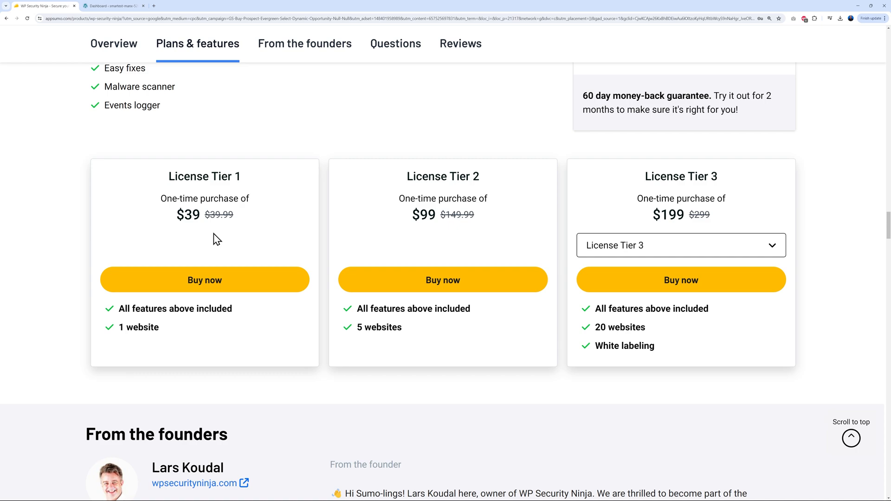
{"action": "left_click", "coordinate": [115, 6]}
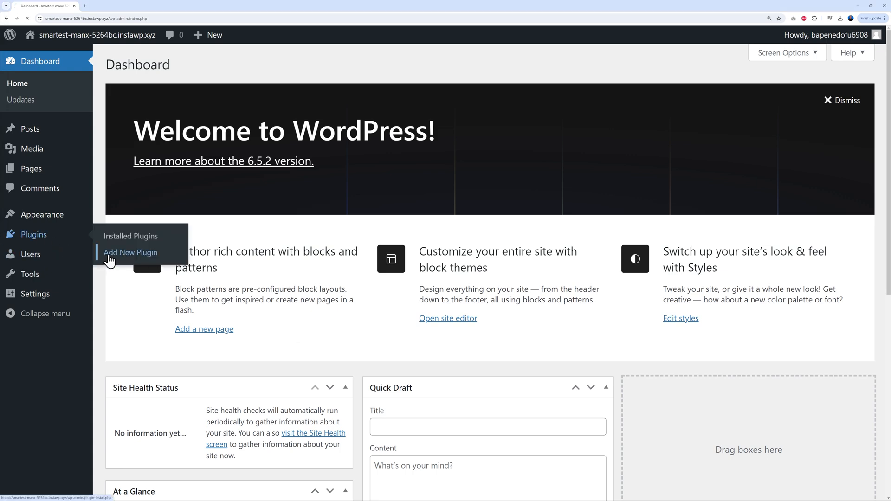
Step: Upload the security-ninja zip via Add New Plugin and install it
{"action": "left_click", "coordinate": [130, 252]}
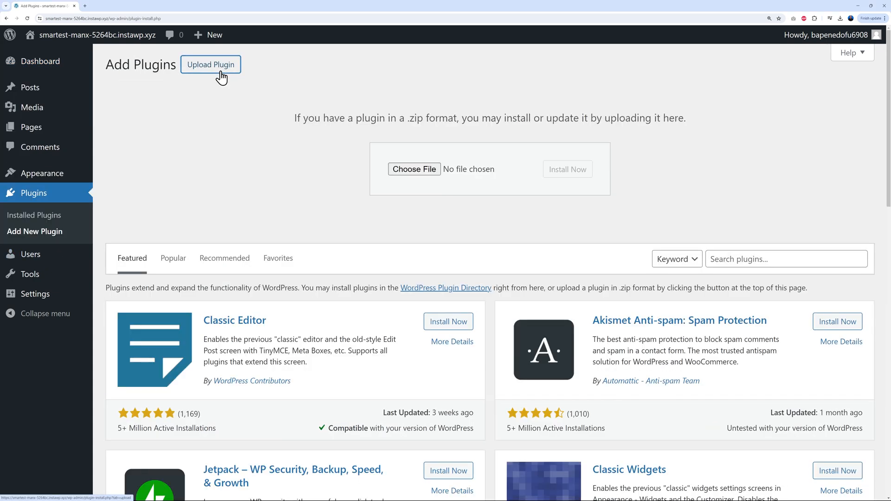
{"action": "left_click", "coordinate": [414, 169]}
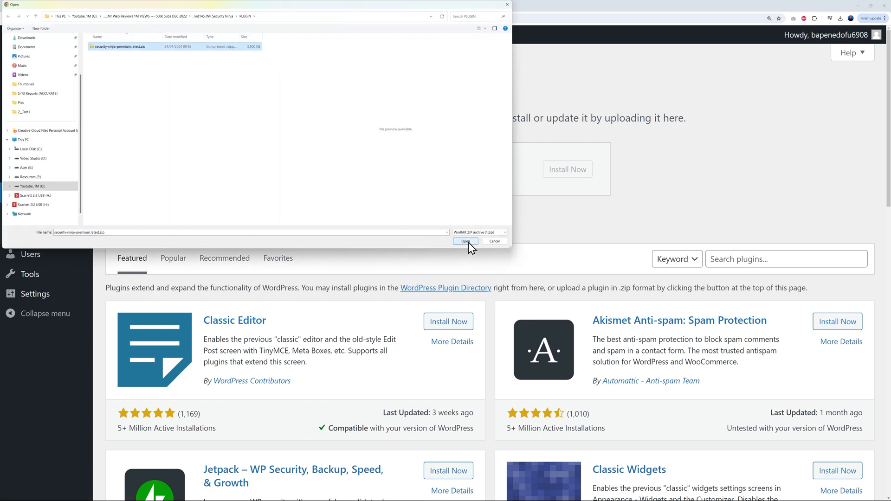
{"action": "left_click", "coordinate": [466, 241]}
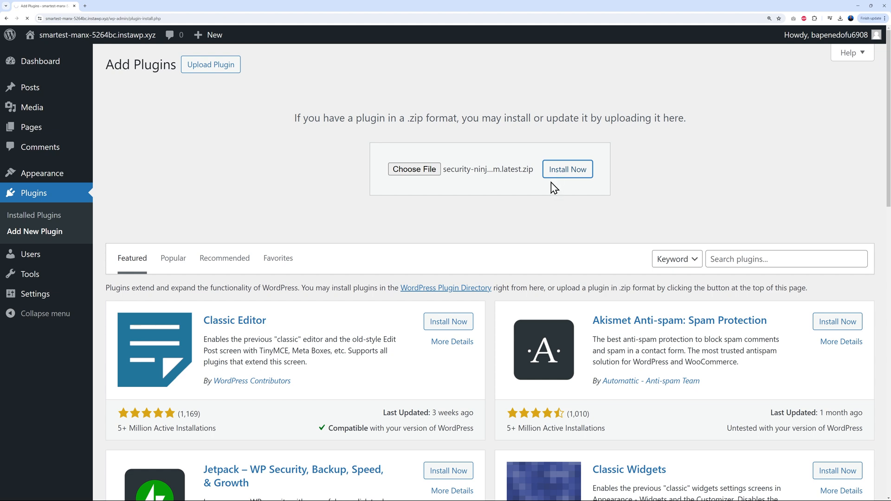
{"action": "left_click", "coordinate": [568, 169]}
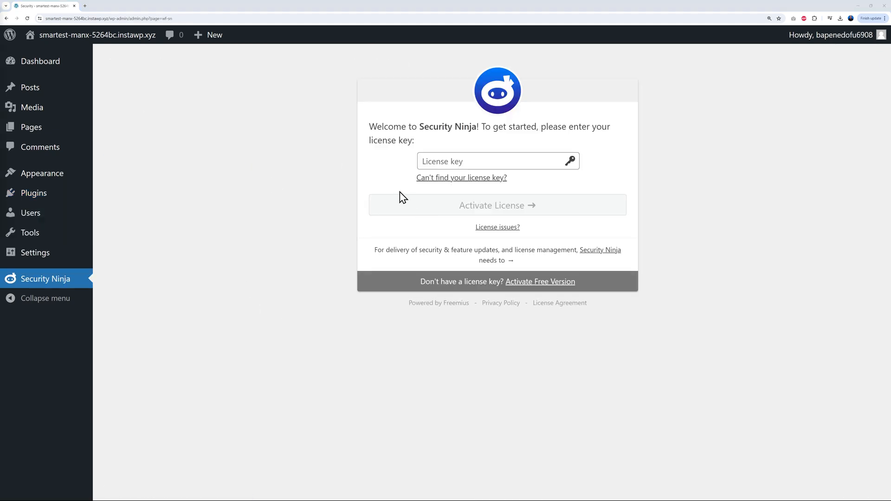
Step: Enter the license key, choose the Yes updates opt-in, and activate the license
{"action": "left_click", "coordinate": [492, 162]}
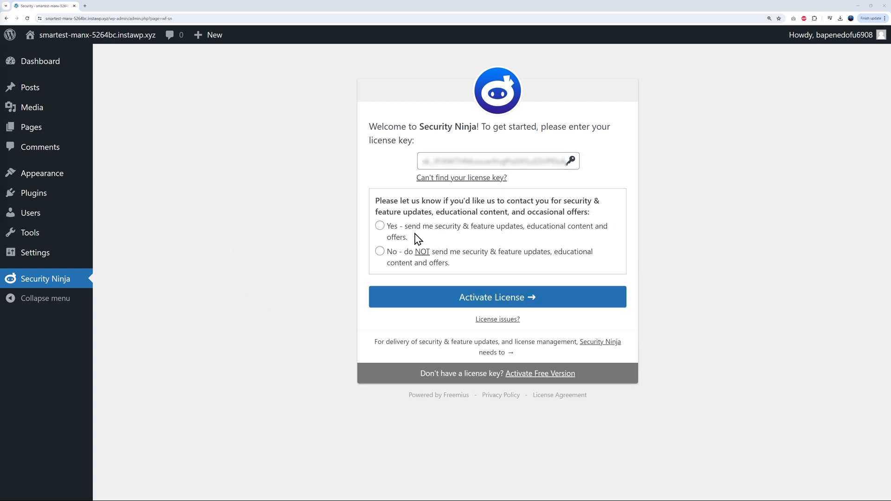
{"action": "mouse_move", "coordinate": [398, 228]}
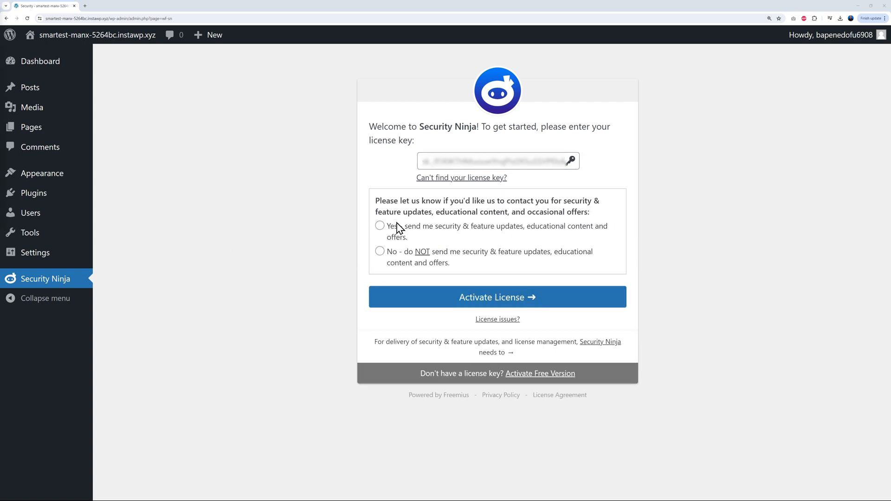
{"action": "left_click", "coordinate": [380, 226]}
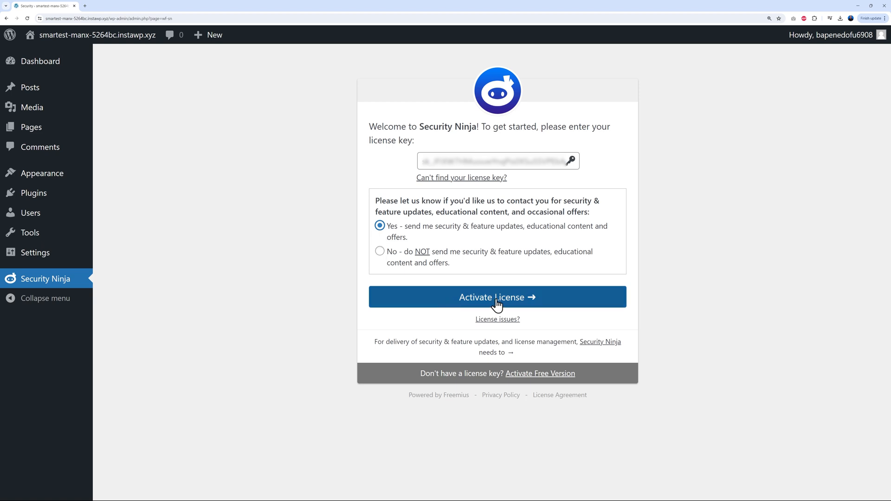
{"action": "left_click", "coordinate": [498, 297]}
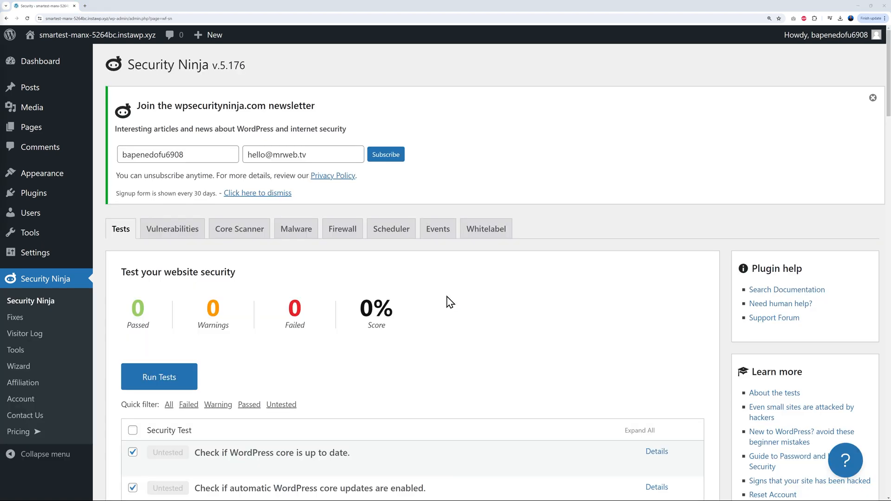
{"action": "mouse_move", "coordinate": [318, 105]}
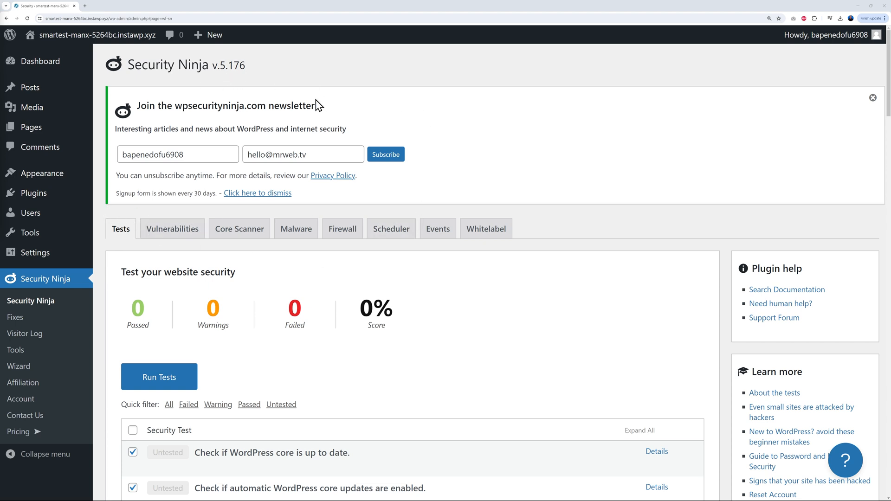
{"action": "mouse_move", "coordinate": [865, 126]}
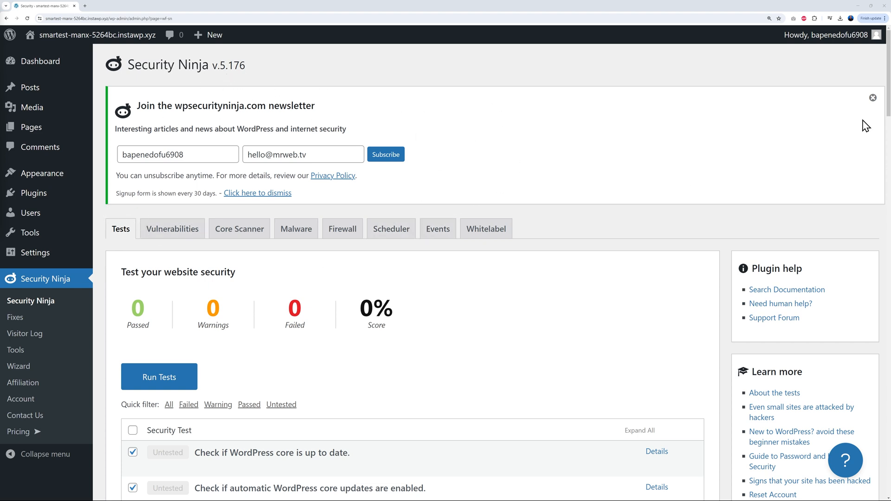
Step: Dismiss the newsletter prompt and run all Security Ninja tests on the site
{"action": "left_click", "coordinate": [873, 97]}
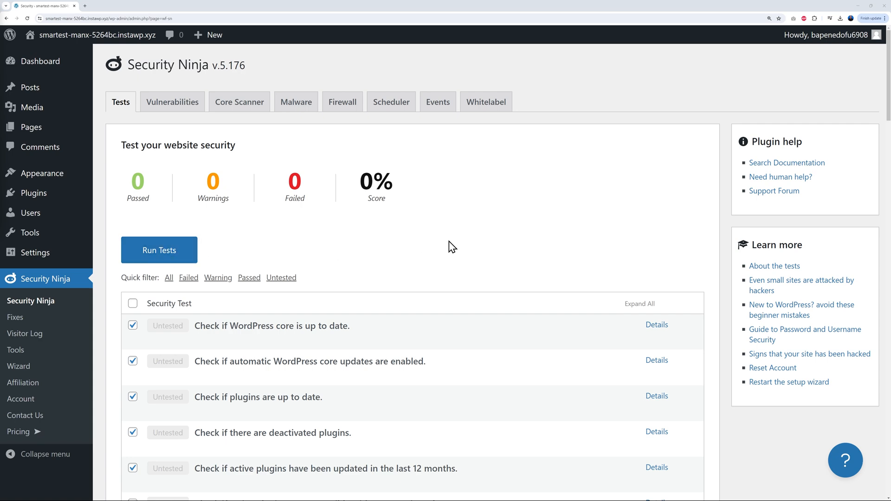
{"action": "scroll", "scroll_direction": "down", "scroll_amount": 3}
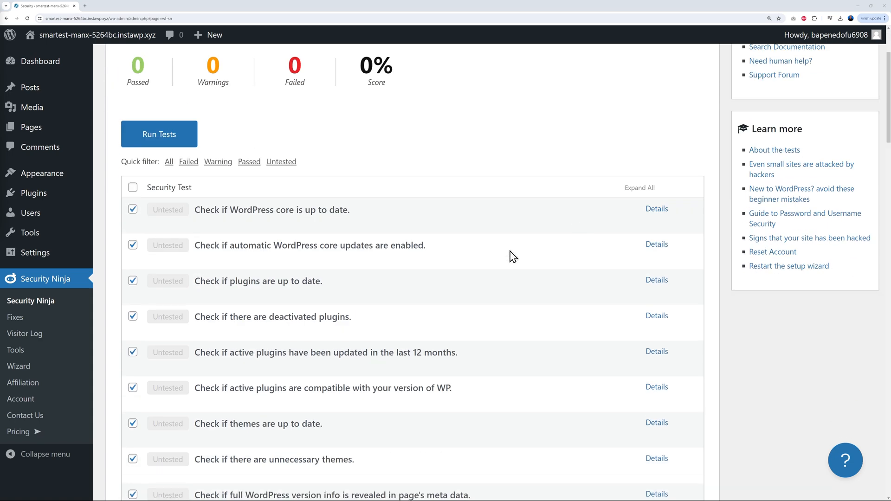
{"action": "scroll", "scroll_direction": "down", "scroll_amount": 3}
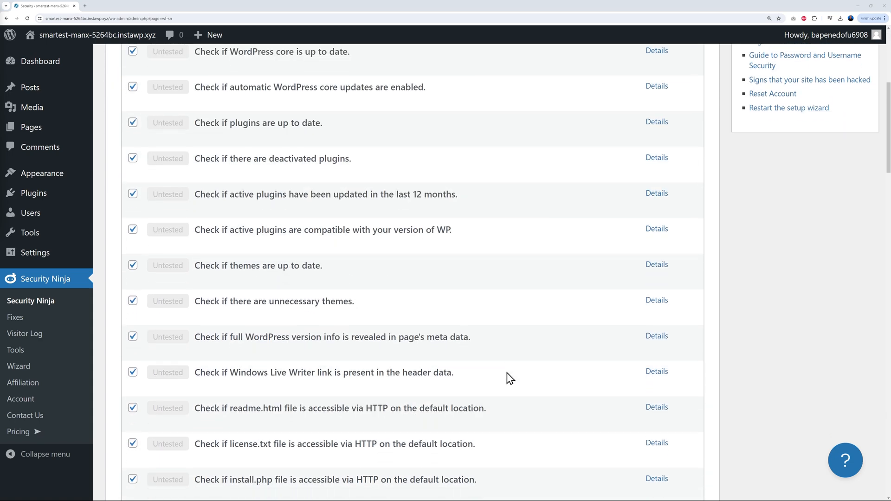
{"action": "scroll", "scroll_direction": "down", "scroll_amount": 3}
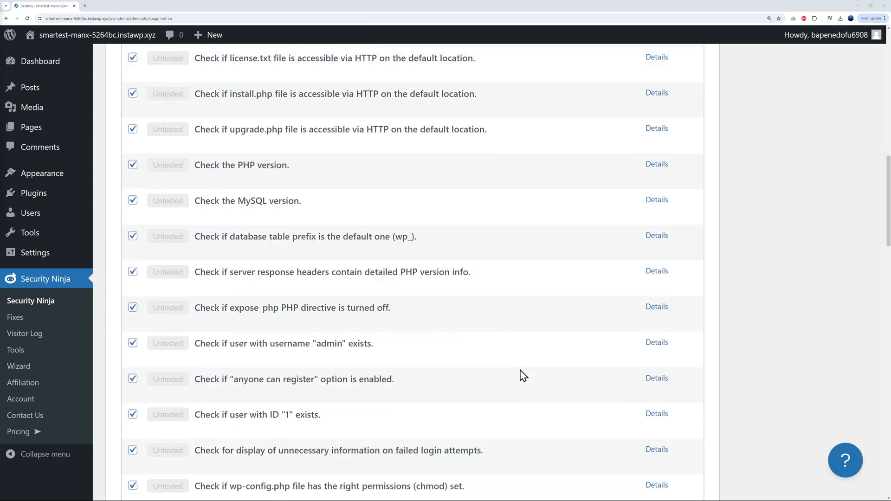
{"action": "scroll", "scroll_direction": "down", "scroll_amount": 3}
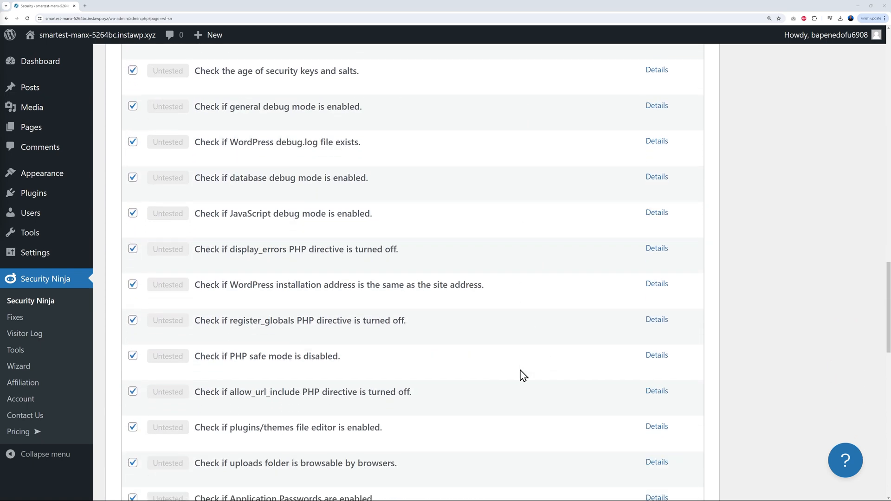
{"action": "scroll", "scroll_direction": "down", "scroll_amount": 3}
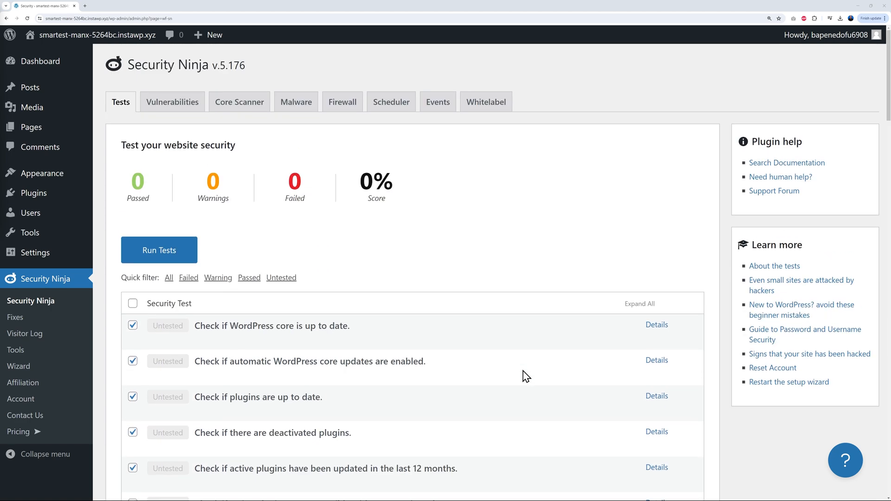
{"action": "mouse_move", "coordinate": [469, 272]}
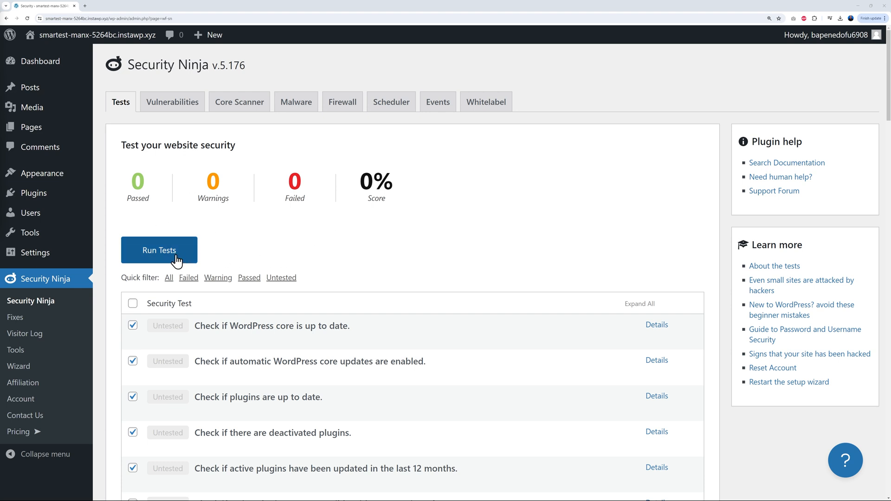
{"action": "left_click", "coordinate": [159, 251]}
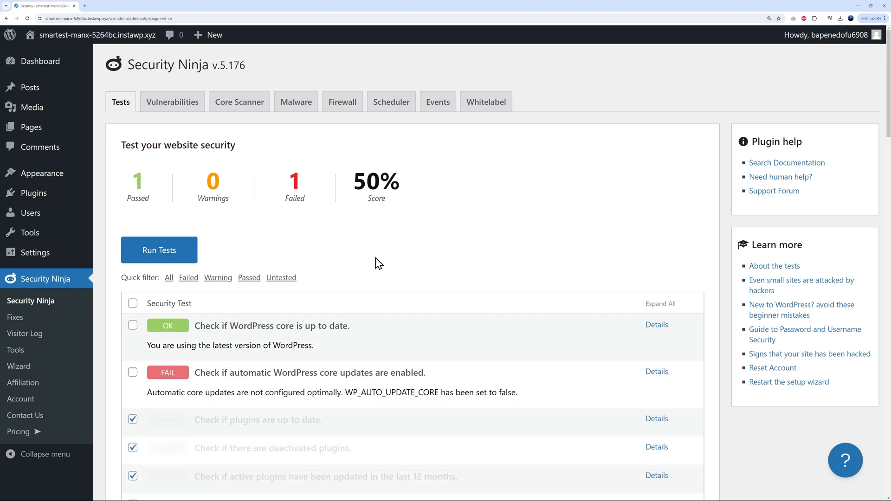
{"action": "left_click", "coordinate": [159, 251]}
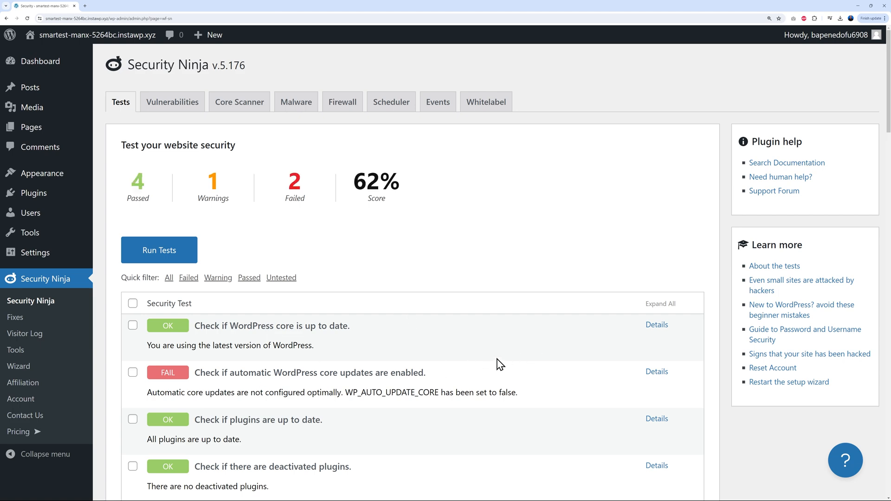
{"action": "left_click", "coordinate": [159, 251]}
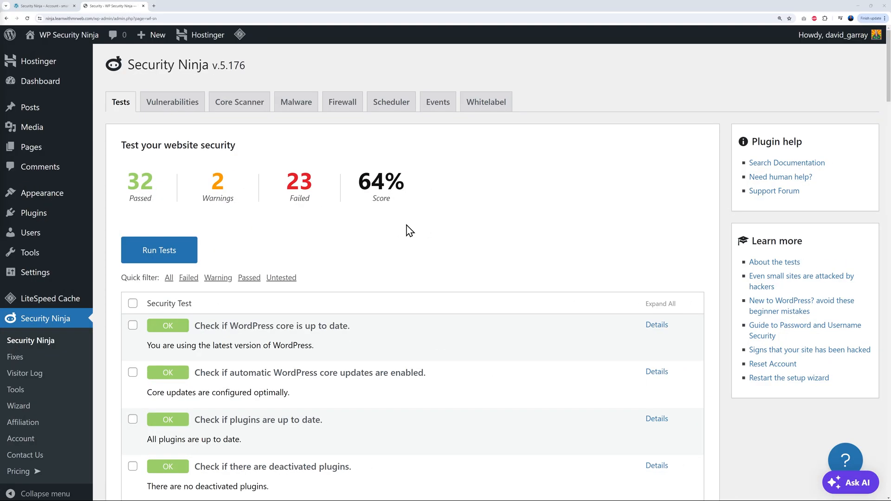
{"action": "mouse_move", "coordinate": [370, 239]}
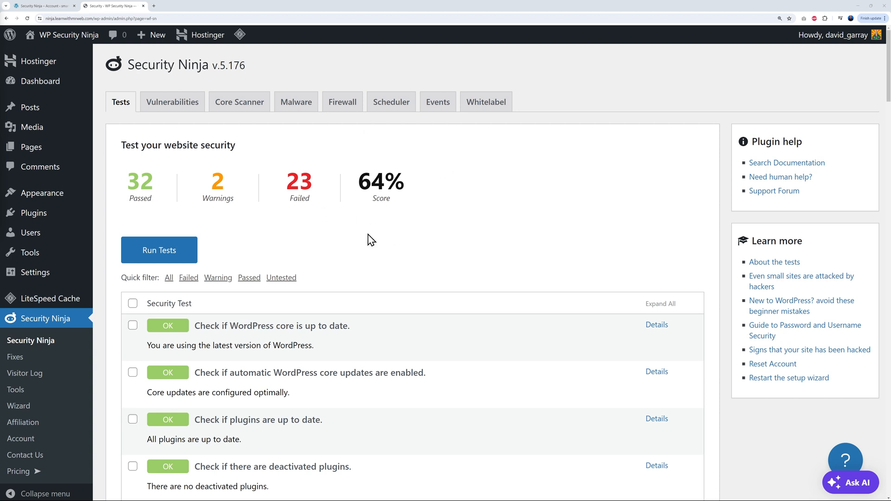
{"action": "mouse_move", "coordinate": [405, 237]}
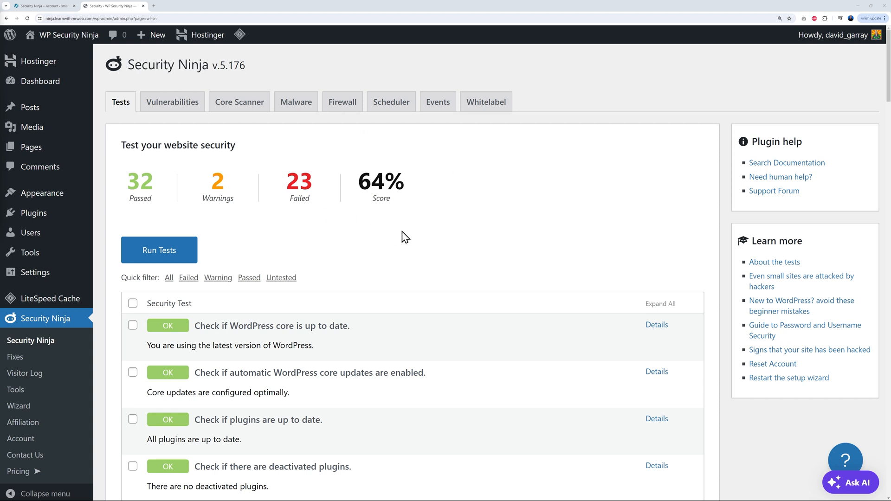
{"action": "mouse_move", "coordinate": [237, 210]}
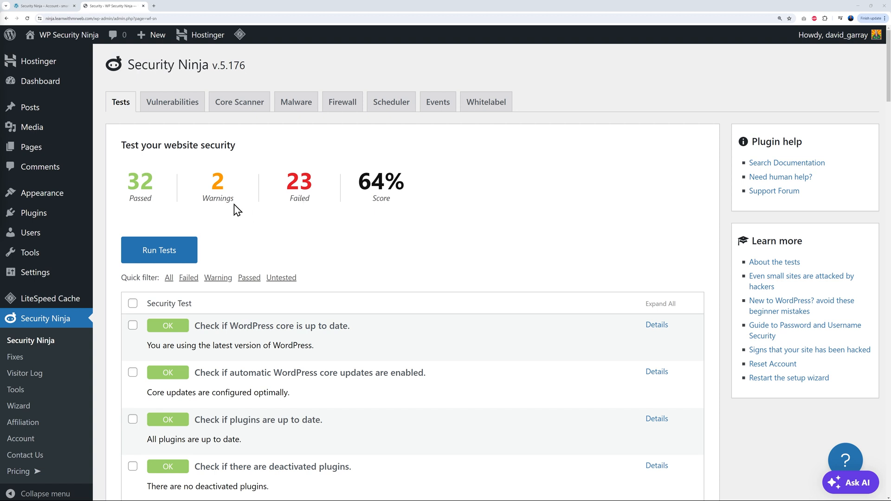
{"action": "mouse_move", "coordinate": [406, 269]}
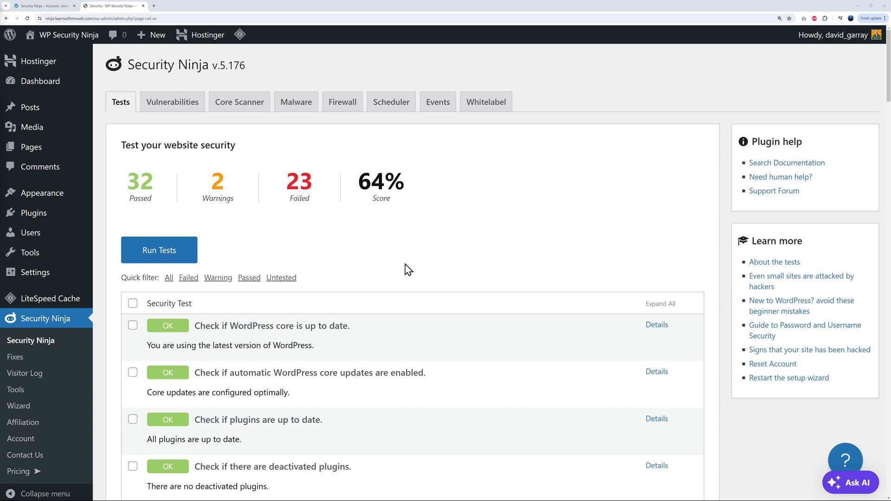
{"action": "mouse_move", "coordinate": [475, 261]}
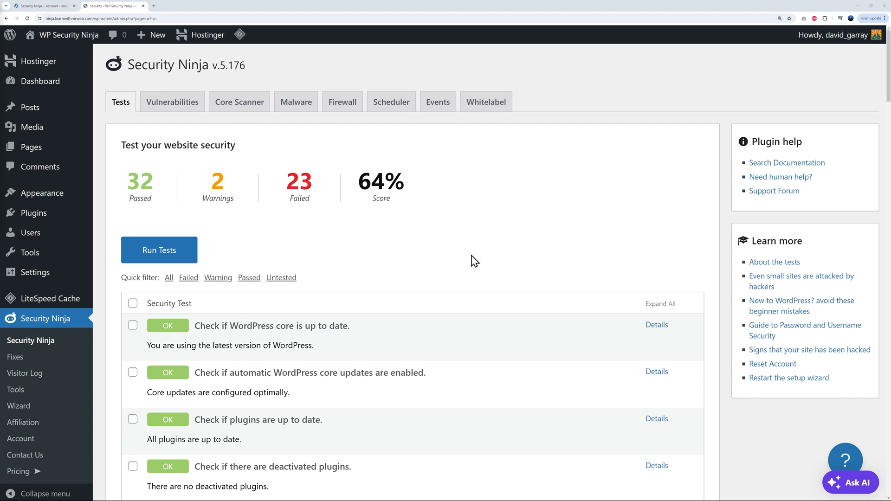
{"action": "scroll", "scroll_direction": "down", "scroll_amount": 3}
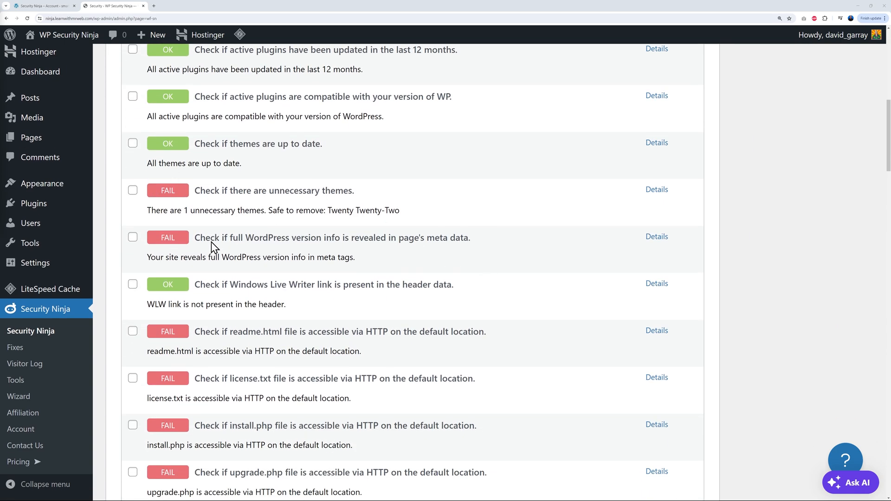
{"action": "scroll", "scroll_direction": "down", "scroll_amount": 3}
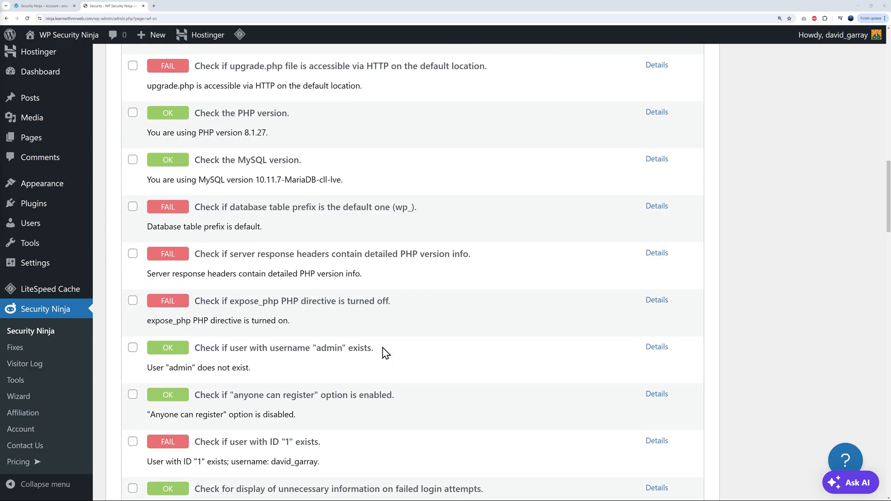
{"action": "scroll", "scroll_direction": "down", "scroll_amount": 3}
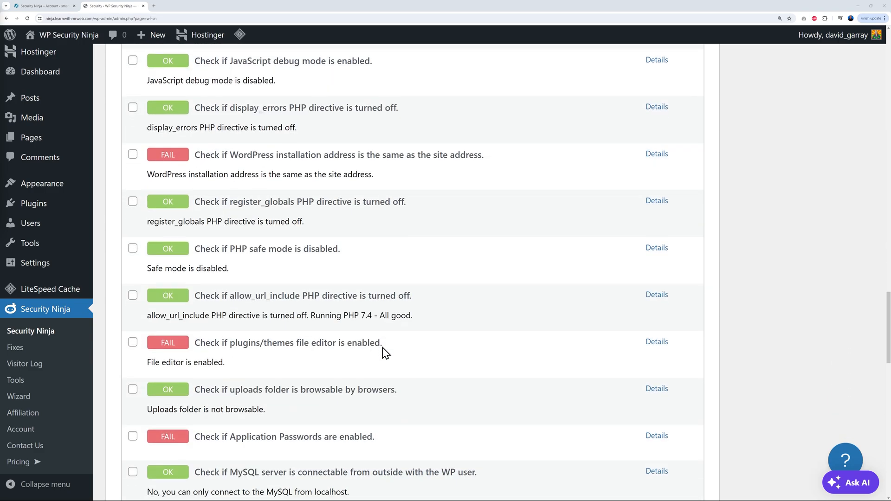
{"action": "scroll", "scroll_direction": "down", "scroll_amount": 3}
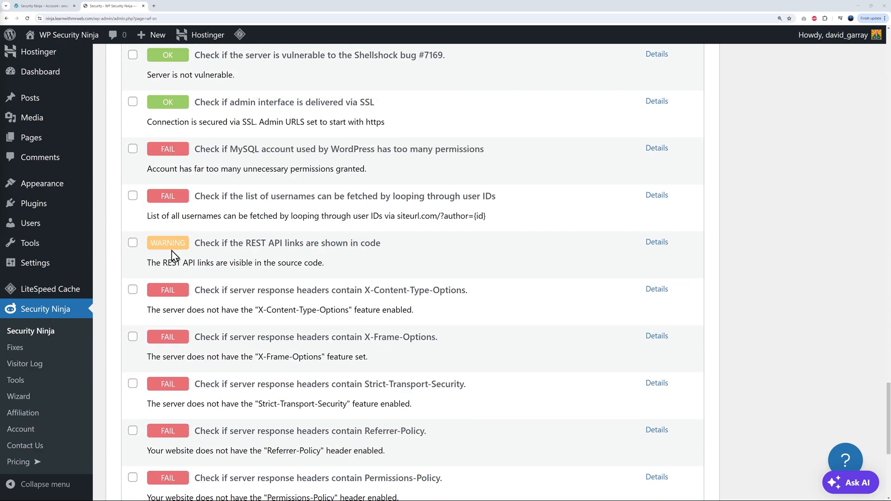
{"action": "scroll", "scroll_direction": "down", "scroll_amount": 3}
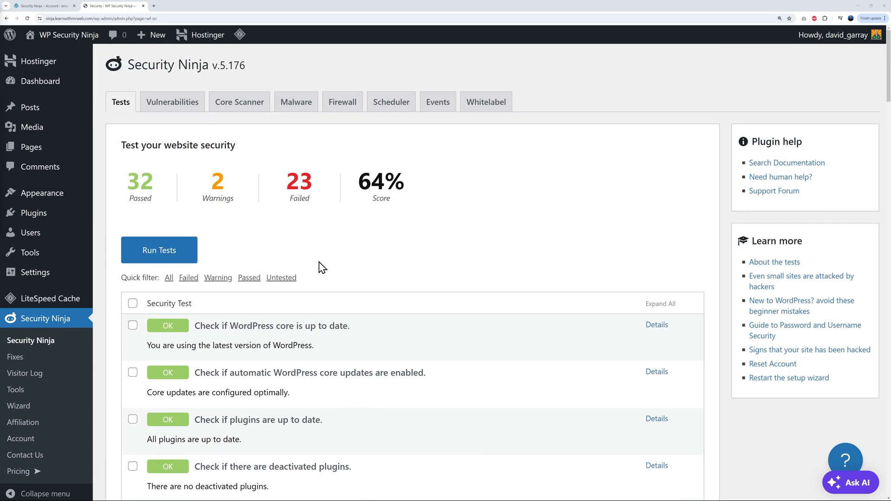
Step: Filter the Security Test list to Failed results only
{"action": "left_click", "coordinate": [189, 277]}
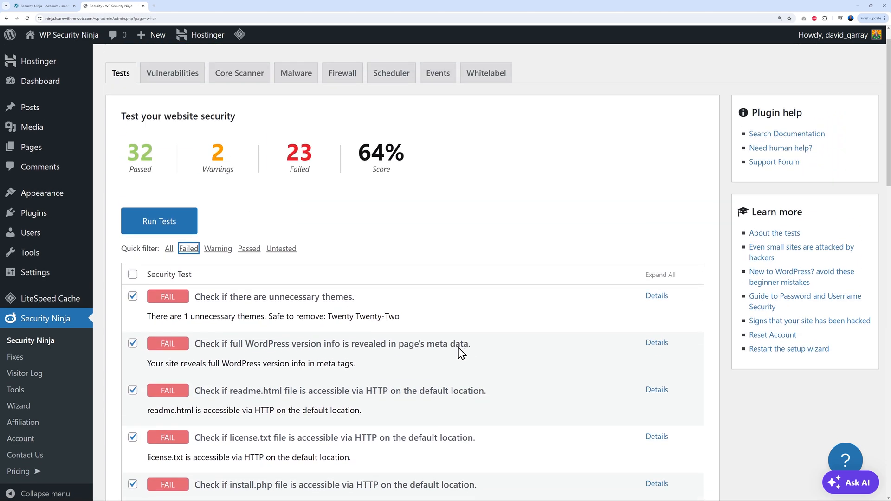
{"action": "mouse_move", "coordinate": [267, 317]}
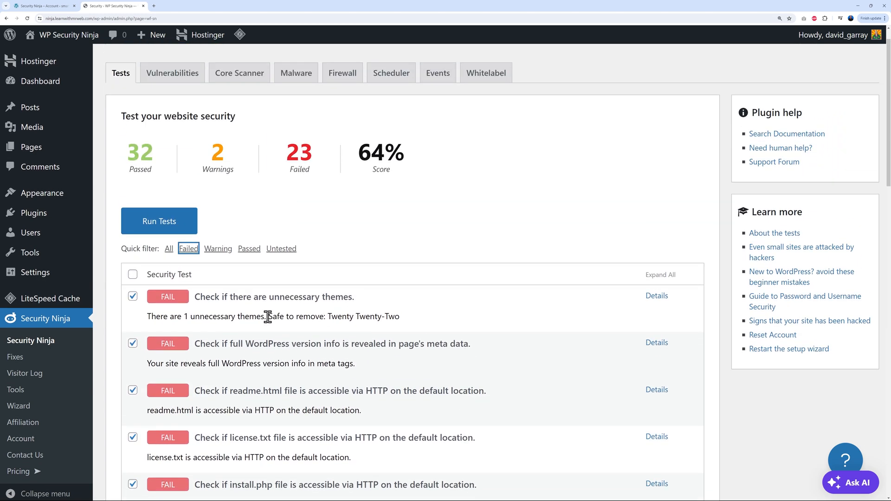
{"action": "mouse_move", "coordinate": [295, 312]}
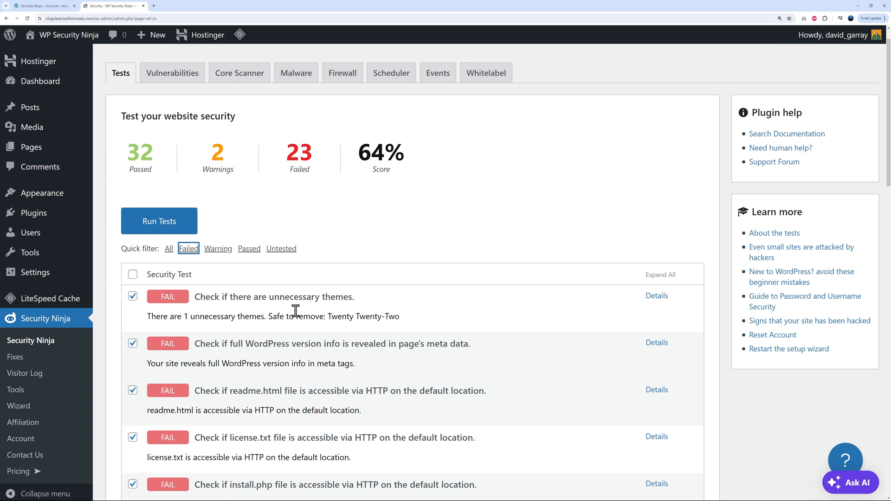
{"action": "mouse_move", "coordinate": [327, 329]}
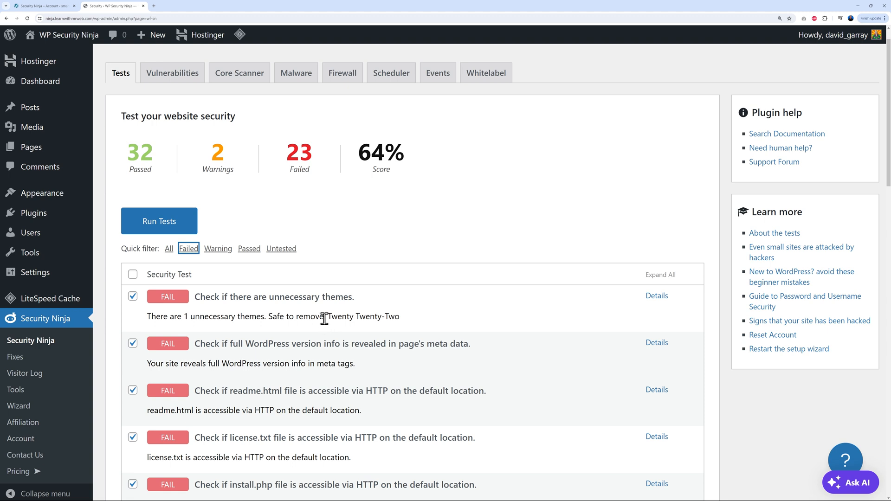
Step: Apply the unnecessary-themes fix, deleting Twenty Twenty-Three and Twenty Twenty-Two
{"action": "left_click", "coordinate": [658, 296]}
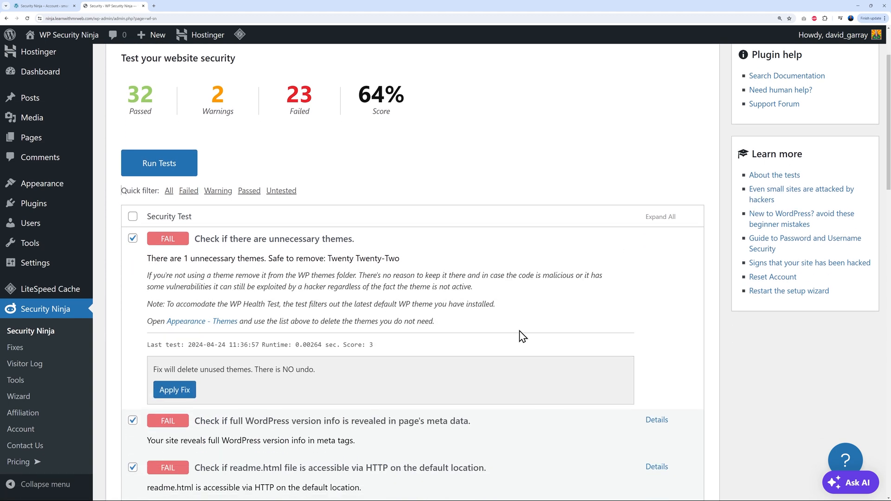
{"action": "mouse_move", "coordinate": [182, 384]}
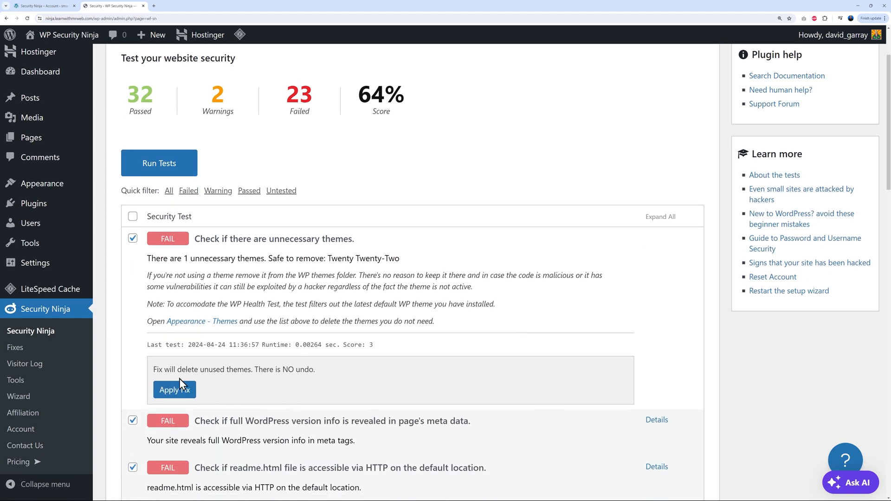
{"action": "mouse_move", "coordinate": [279, 387]}
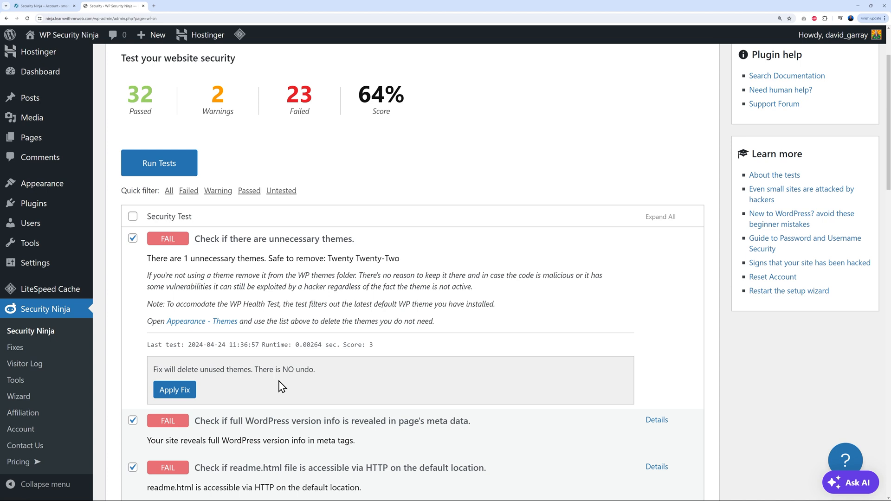
{"action": "mouse_move", "coordinate": [187, 391]}
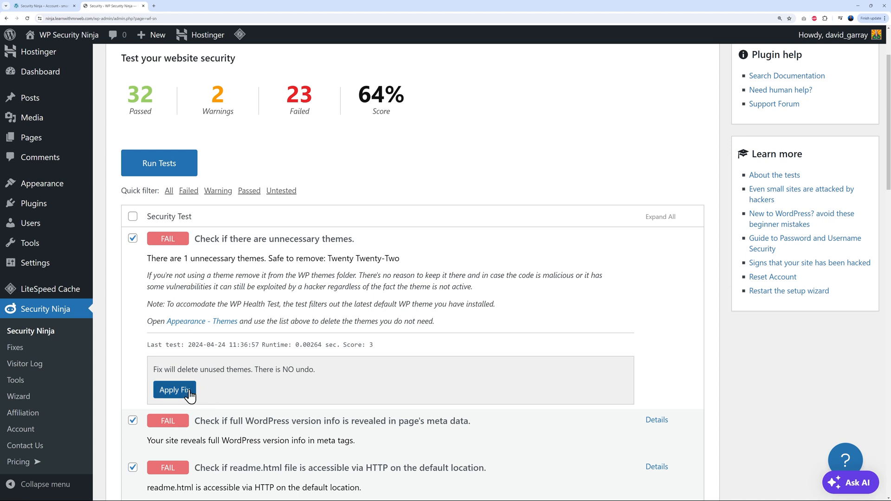
{"action": "left_click", "coordinate": [175, 390]}
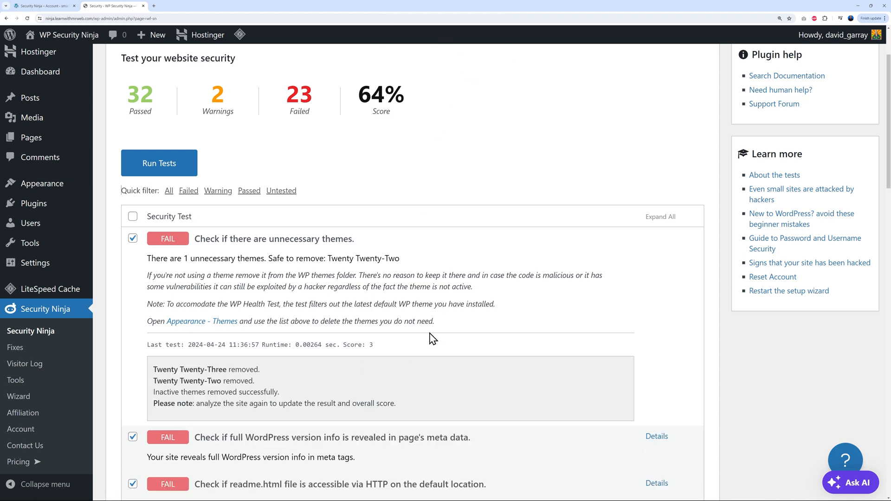
{"action": "mouse_move", "coordinate": [353, 388]}
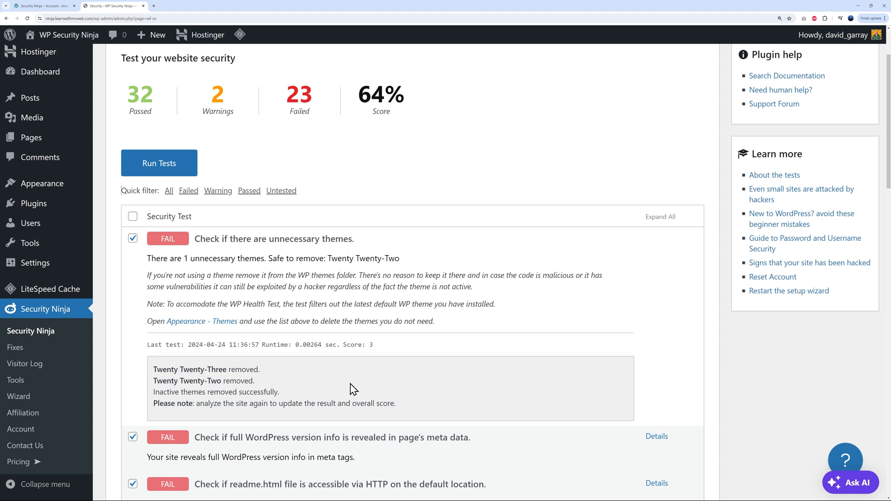
{"action": "scroll", "scroll_direction": "down", "scroll_amount": 3}
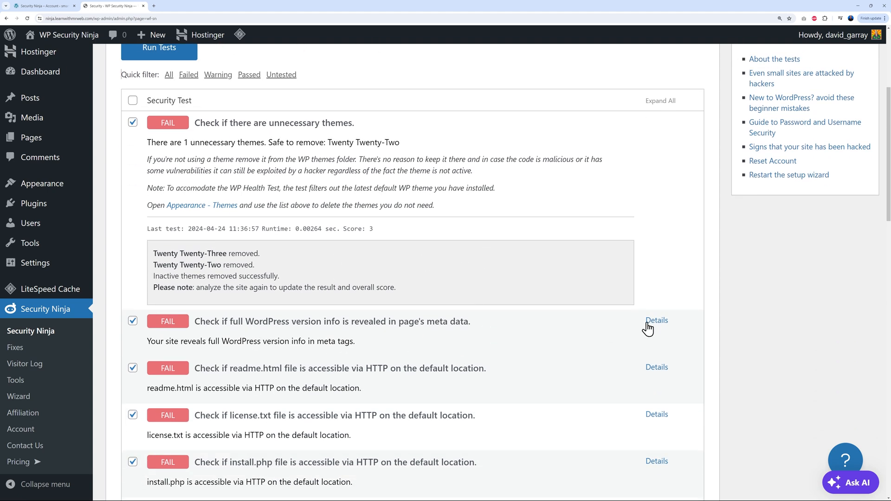
Step: Read the WordPress version-info test advice and launch the Fixes page in a new tab
{"action": "left_click", "coordinate": [658, 321]}
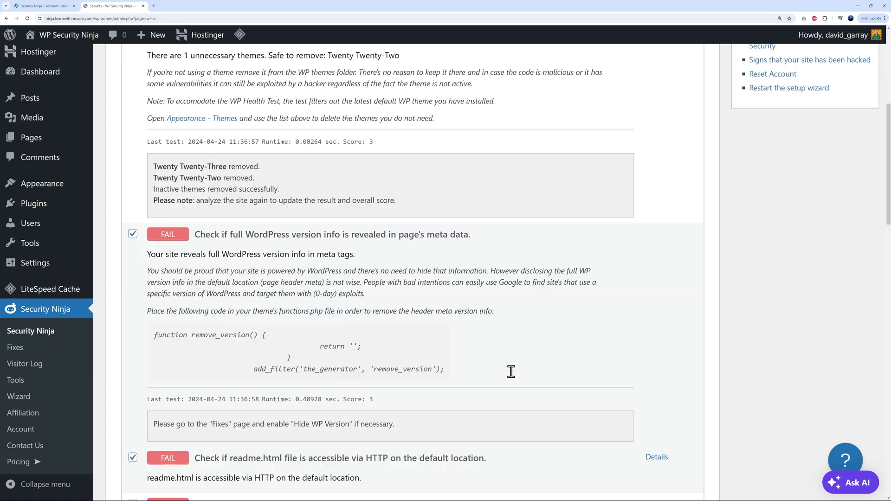
{"action": "scroll", "scroll_direction": "down", "scroll_amount": 3}
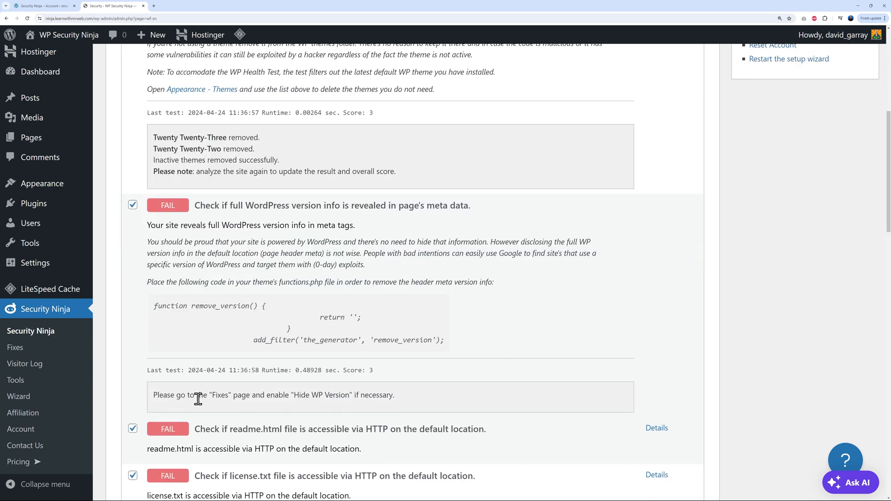
{"action": "mouse_move", "coordinate": [236, 409]}
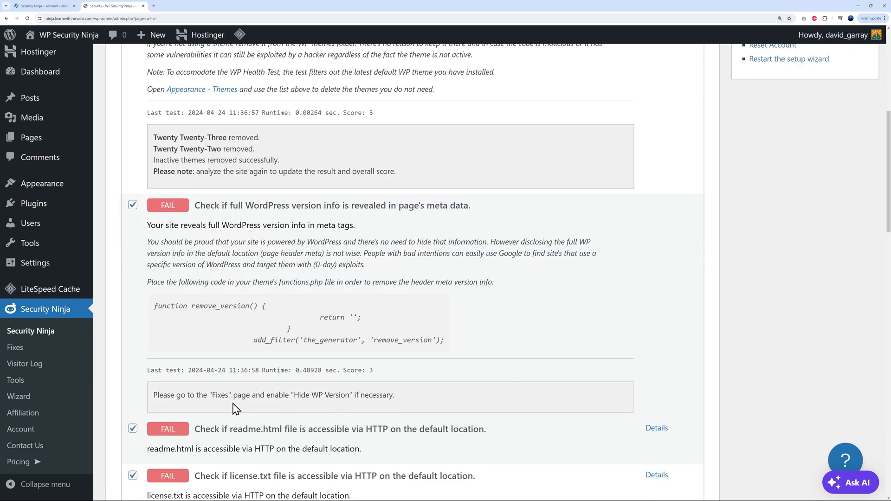
{"action": "mouse_move", "coordinate": [303, 423]}
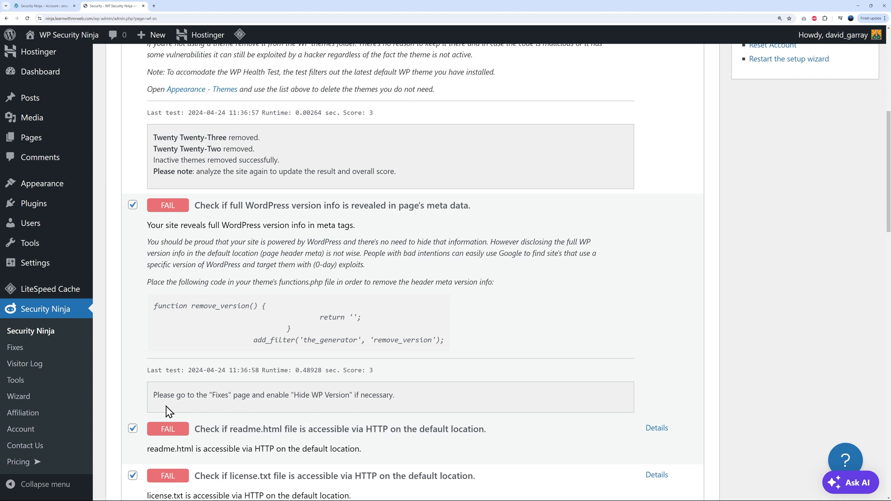
{"action": "mouse_move", "coordinate": [257, 410]}
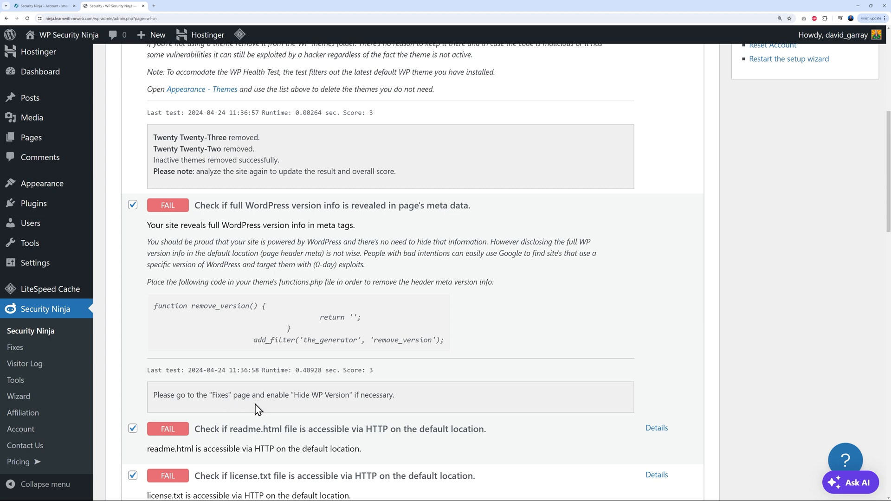
{"action": "mouse_move", "coordinate": [362, 421]}
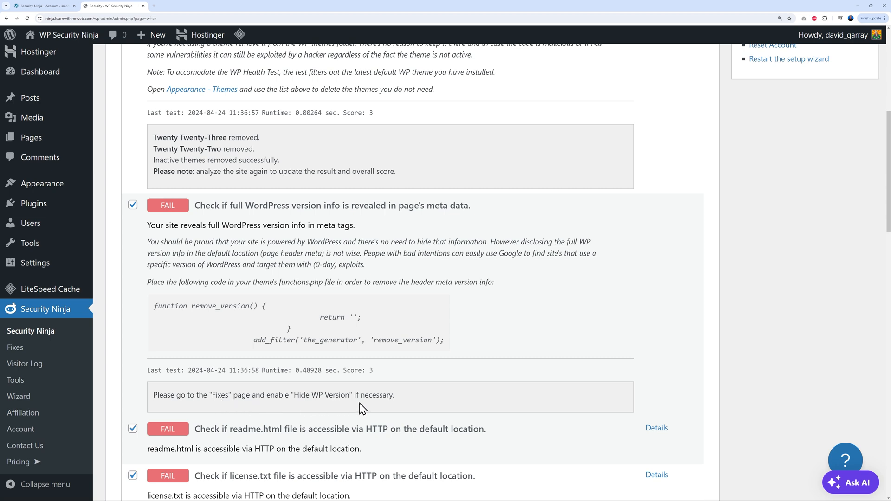
{"action": "mouse_move", "coordinate": [394, 409]}
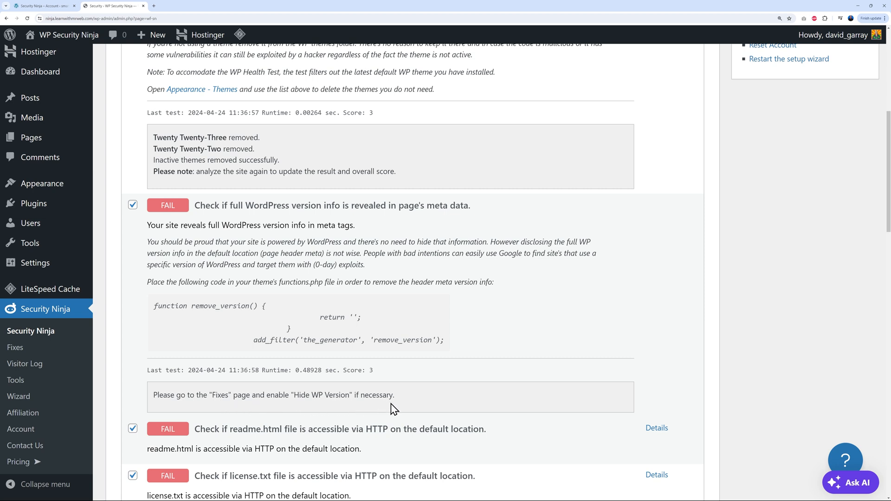
{"action": "mouse_move", "coordinate": [3, 361]}
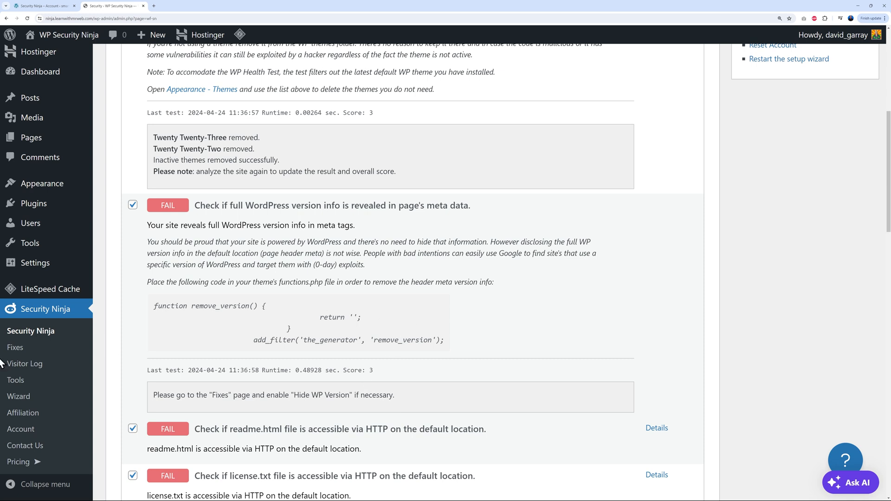
{"action": "left_click", "coordinate": [13, 348]}
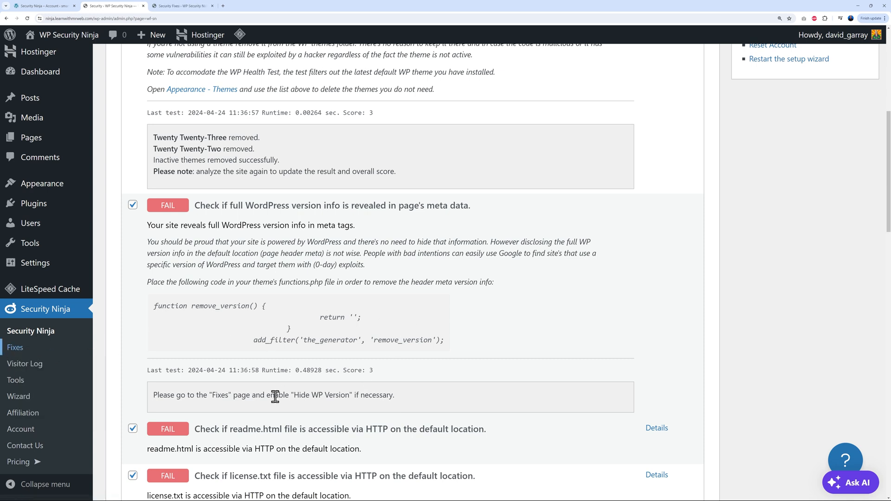
{"action": "mouse_move", "coordinate": [331, 408]}
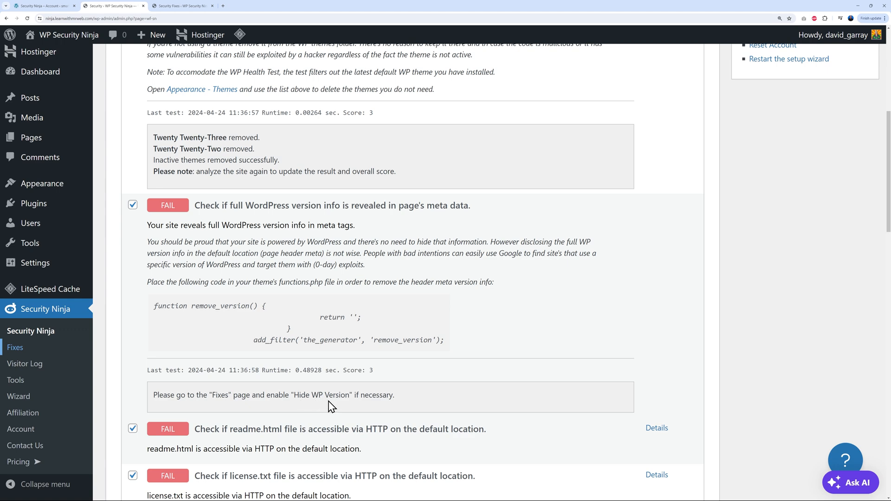
Step: Review the Security Fixes settings down to Hide WP Version
{"action": "left_click", "coordinate": [14, 347]}
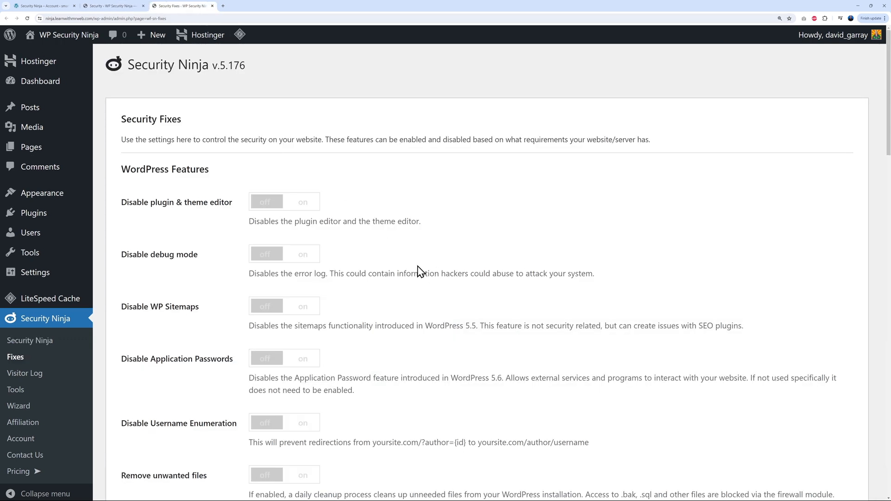
{"action": "scroll", "scroll_direction": "down", "scroll_amount": 3}
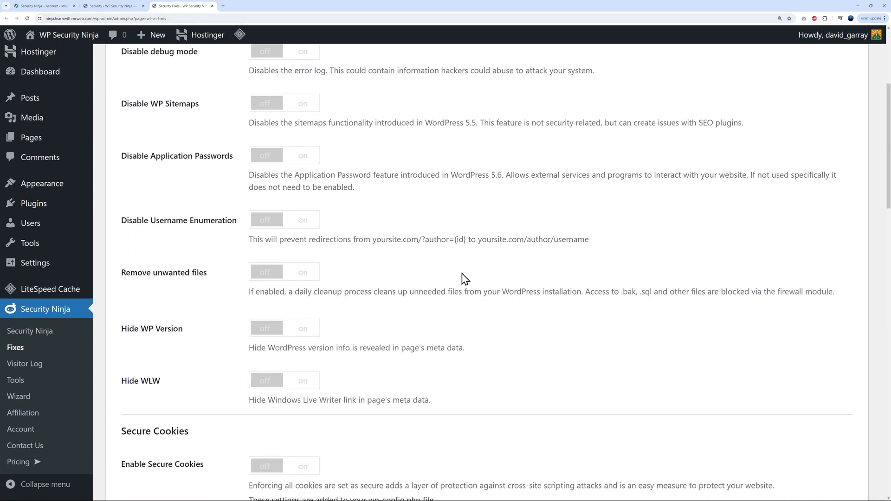
{"action": "scroll", "scroll_direction": "down", "scroll_amount": 3}
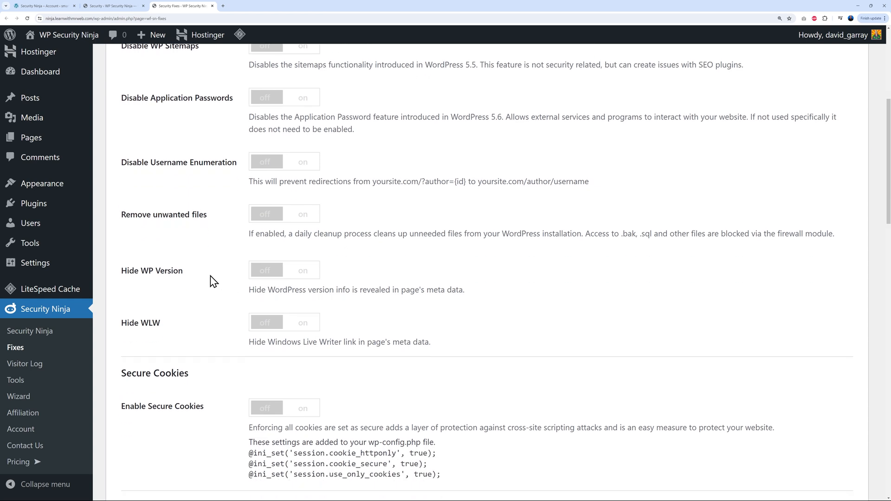
{"action": "mouse_move", "coordinate": [268, 279]}
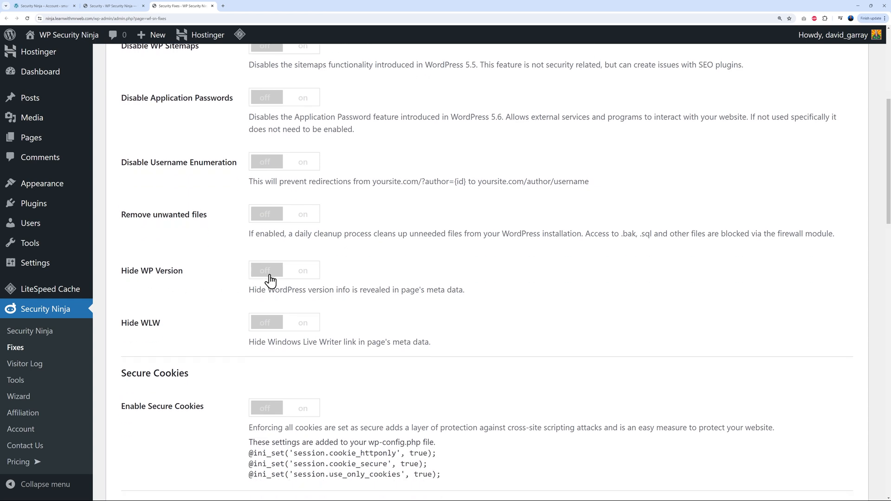
{"action": "scroll", "scroll_direction": "down", "scroll_amount": 3}
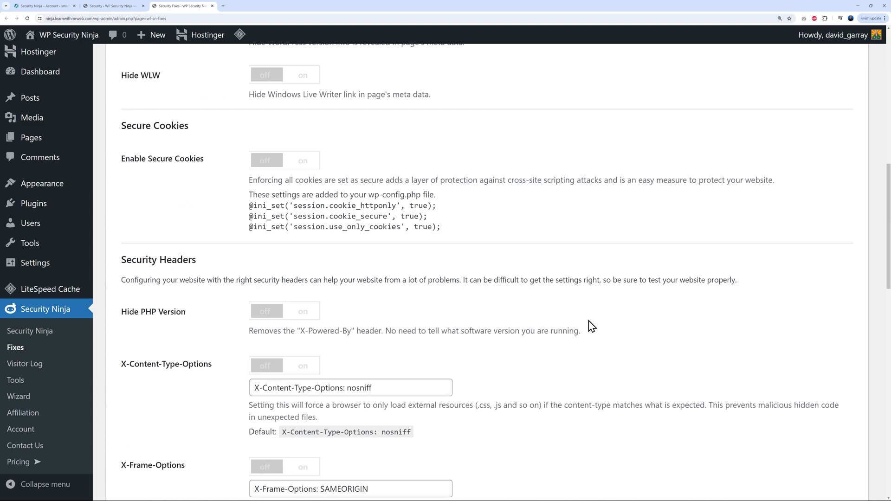
{"action": "scroll", "scroll_direction": "up", "scroll_amount": 3}
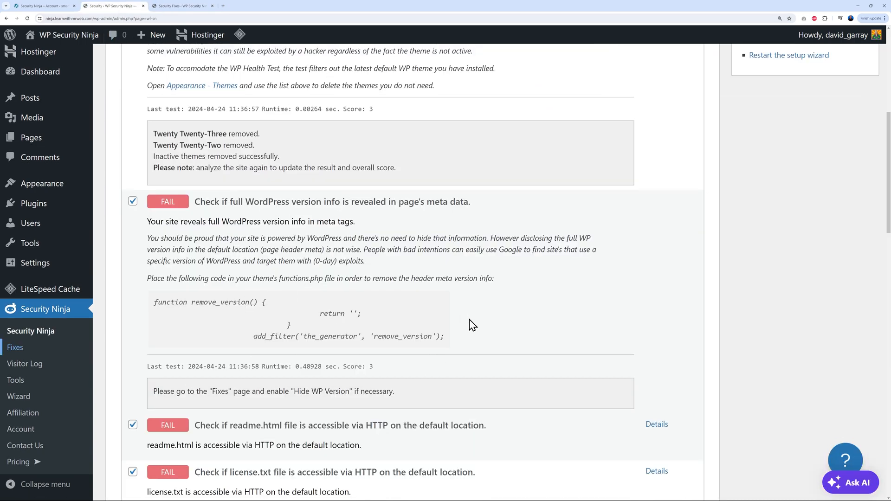
Step: Return to the Tests overview showing 32 passed, 2 warnings, 23 failed
{"action": "scroll", "scroll_direction": "down", "scroll_amount": 3}
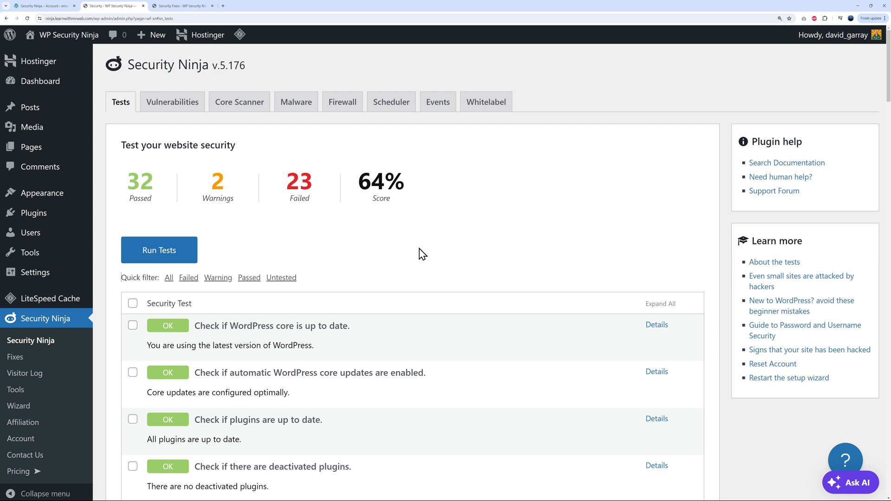
{"action": "mouse_move", "coordinate": [180, 203]}
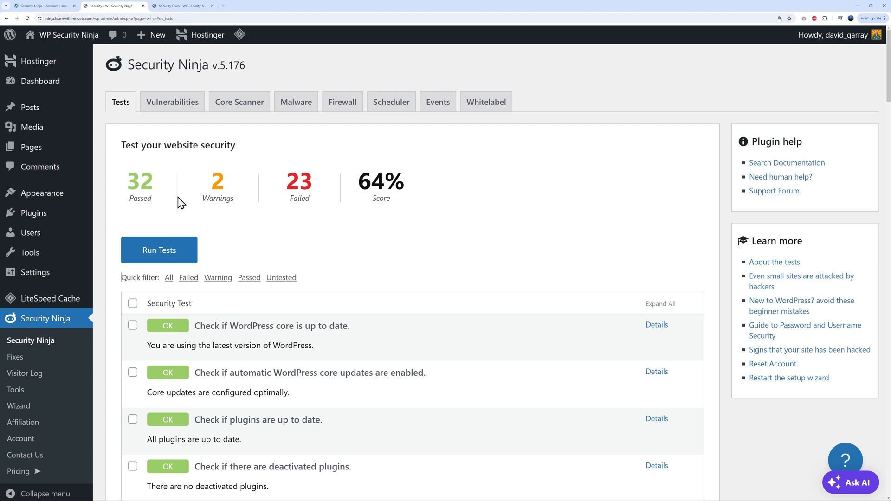
{"action": "mouse_move", "coordinate": [244, 110]}
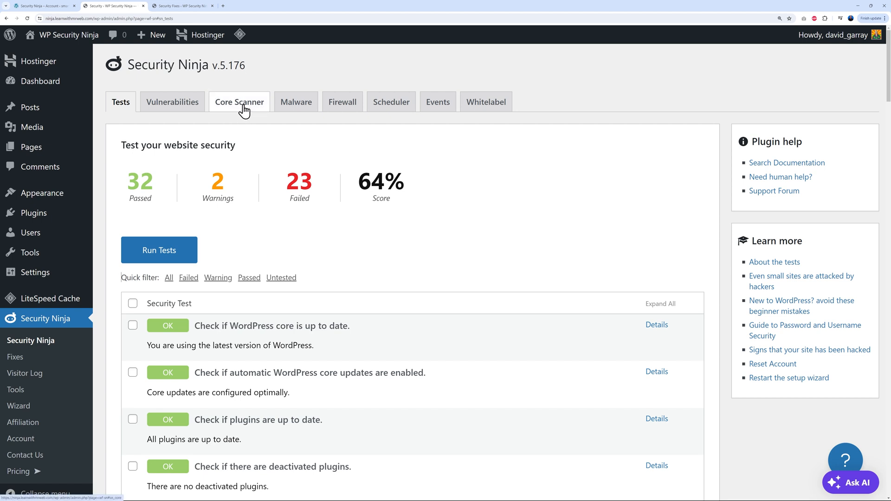
{"action": "mouse_move", "coordinate": [340, 113]}
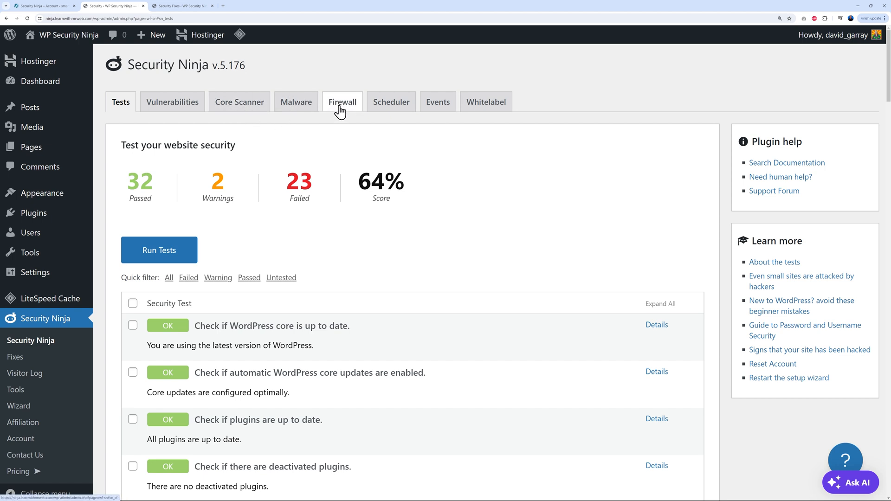
{"action": "mouse_move", "coordinate": [243, 113]}
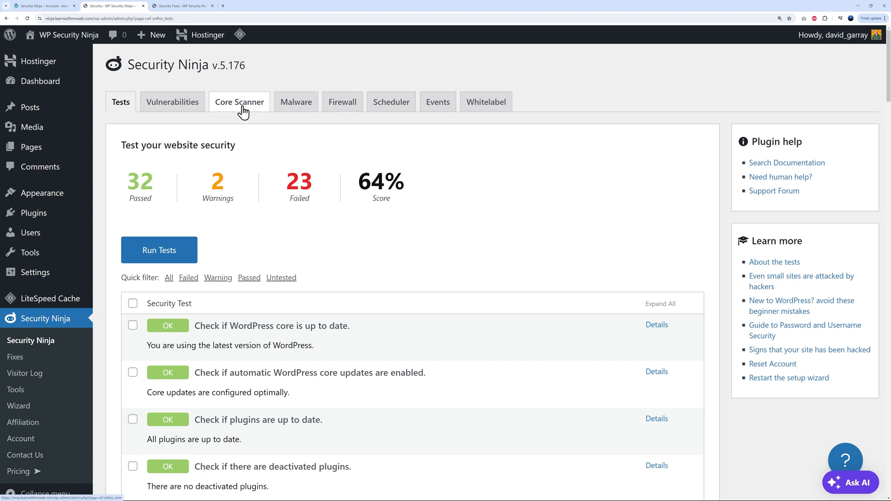
Step: Run the Core Scanner on the WordPress core files, reporting no problems found
{"action": "left_click", "coordinate": [238, 102]}
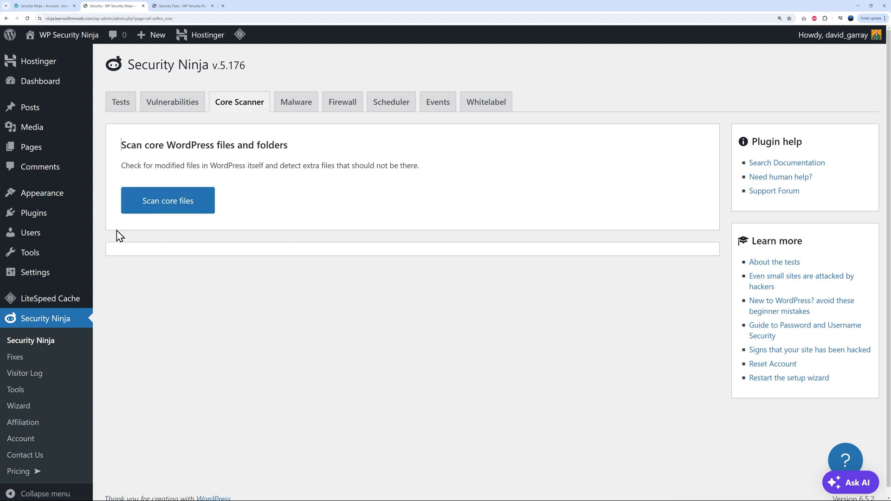
{"action": "left_click", "coordinate": [167, 200]}
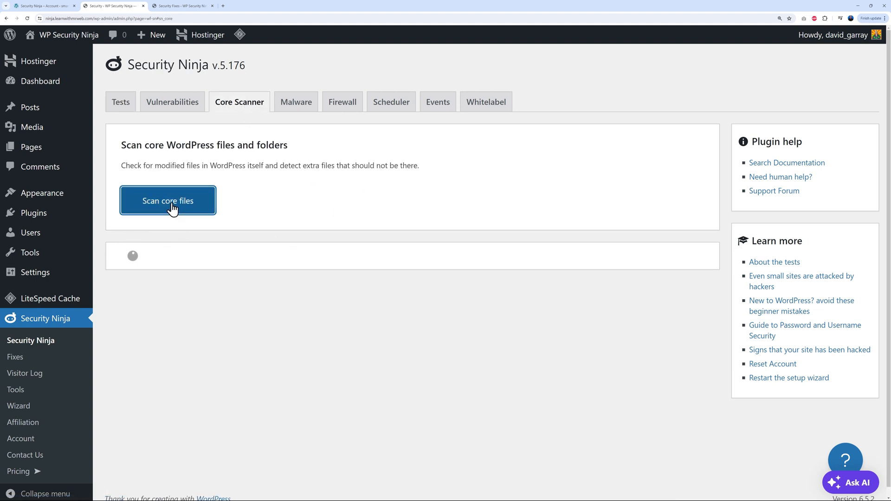
{"action": "left_click", "coordinate": [167, 200]}
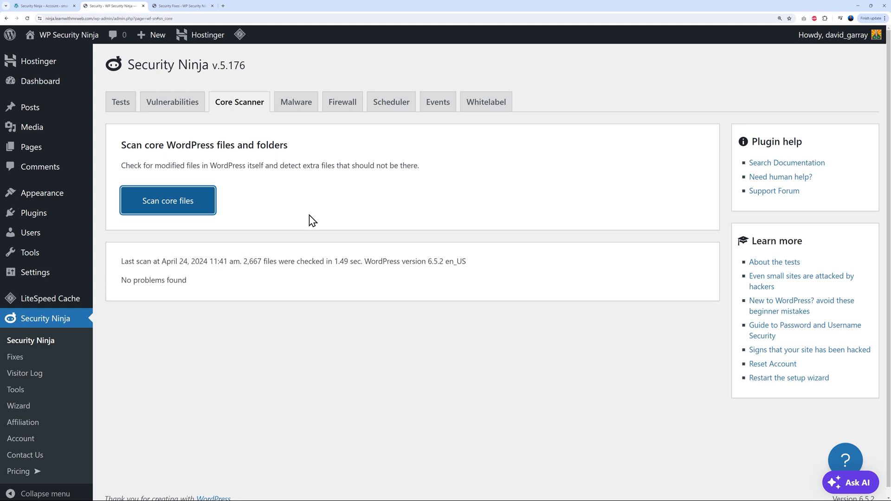
{"action": "mouse_move", "coordinate": [194, 297]}
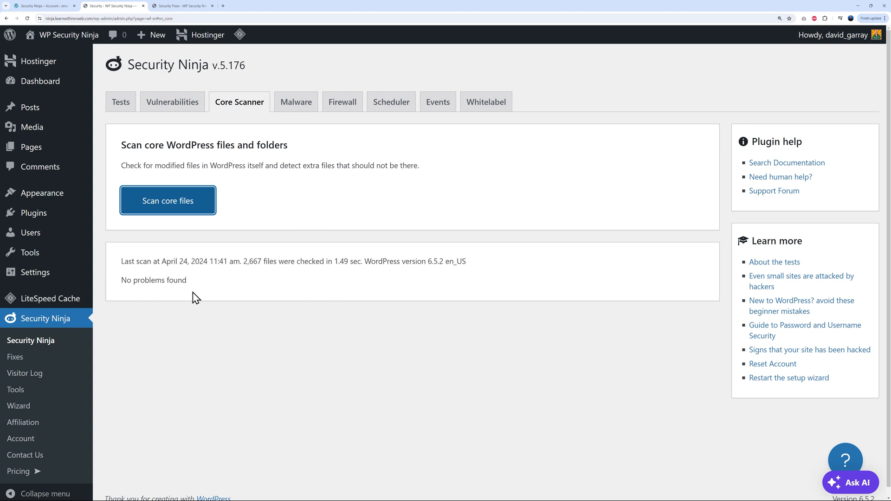
Step: Run the malware scan over the whole site, showing 2,288 files with 0 issues, then move to Firewall
{"action": "left_click", "coordinate": [297, 102]}
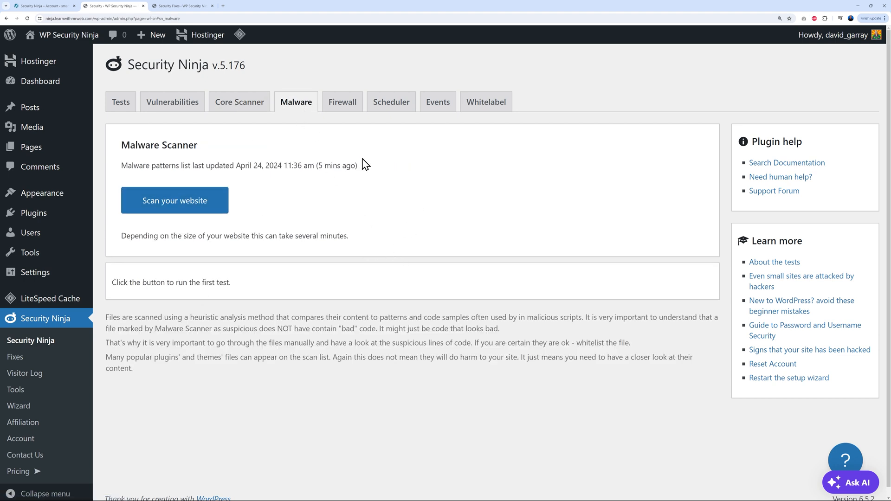
{"action": "mouse_move", "coordinate": [182, 217]}
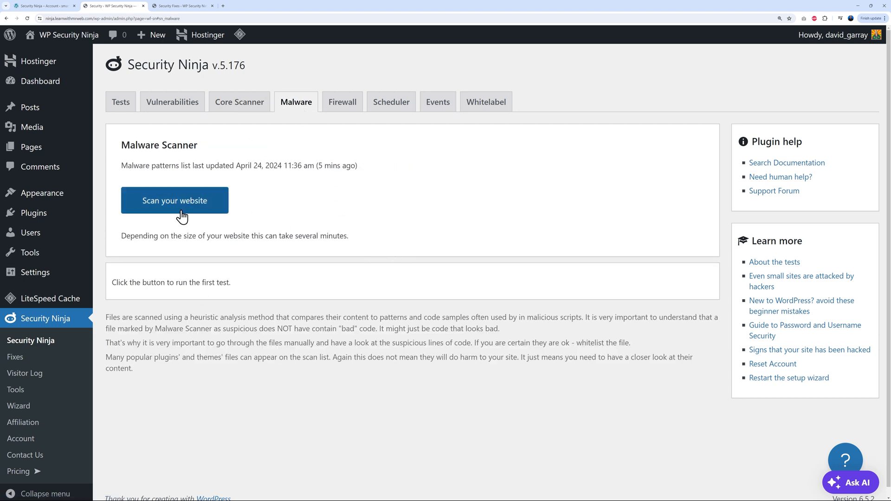
{"action": "left_click", "coordinate": [175, 201]}
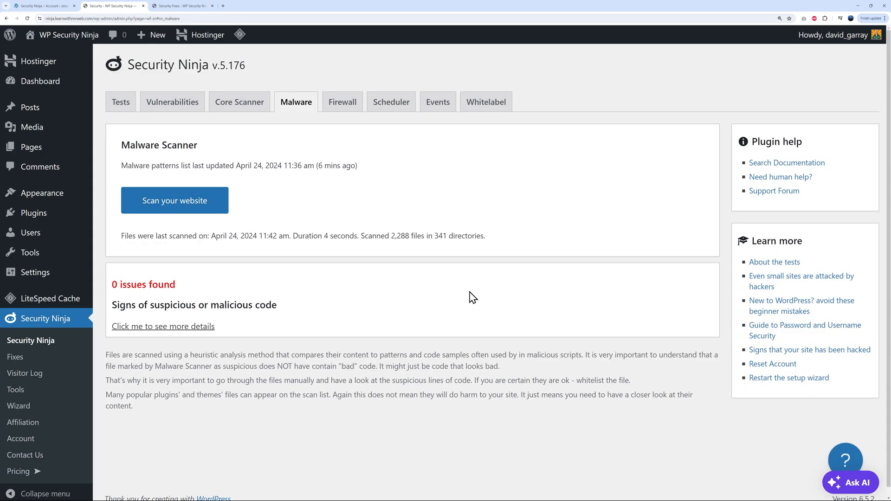
{"action": "mouse_move", "coordinate": [375, 295]}
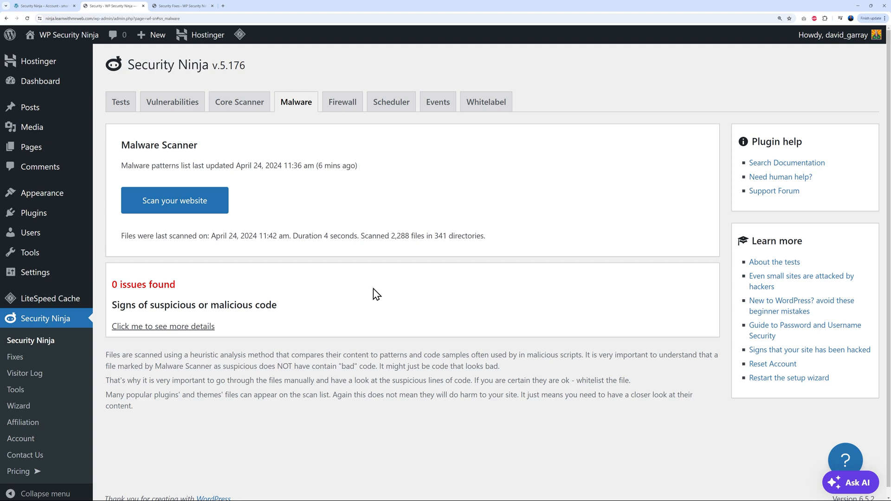
{"action": "mouse_move", "coordinate": [268, 309]}
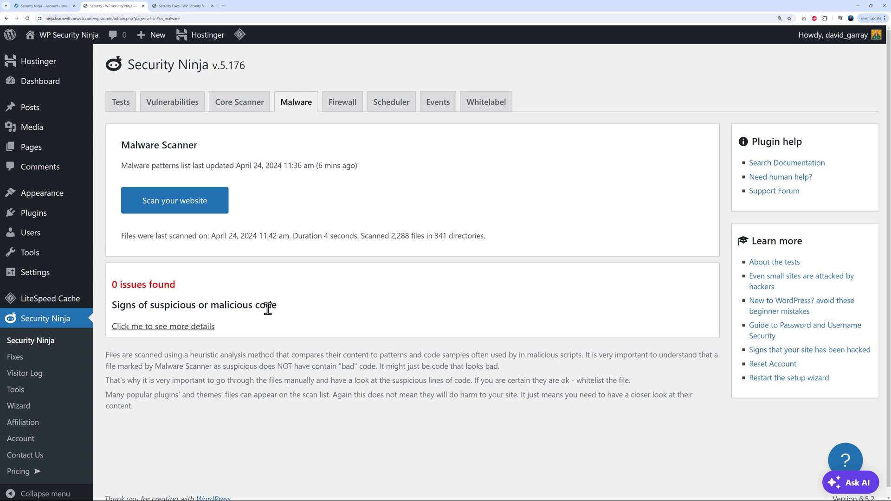
{"action": "mouse_move", "coordinate": [132, 321]}
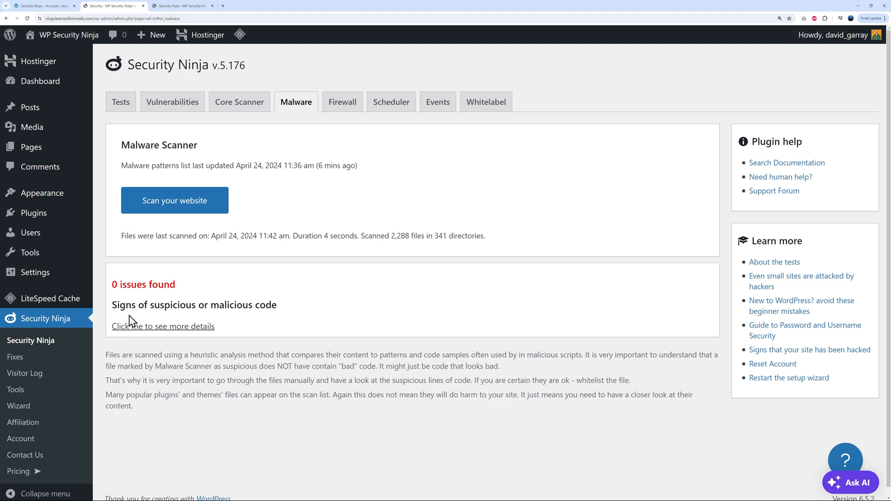
{"action": "mouse_move", "coordinate": [269, 310]}
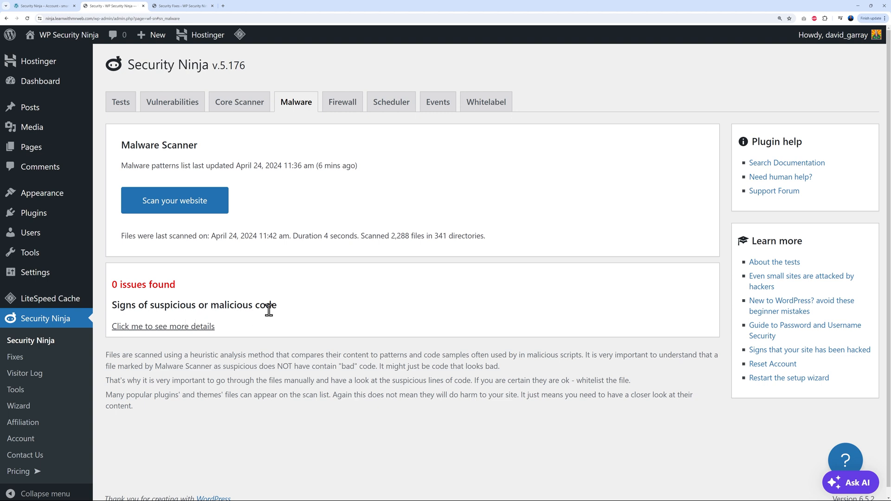
{"action": "mouse_move", "coordinate": [271, 306]}
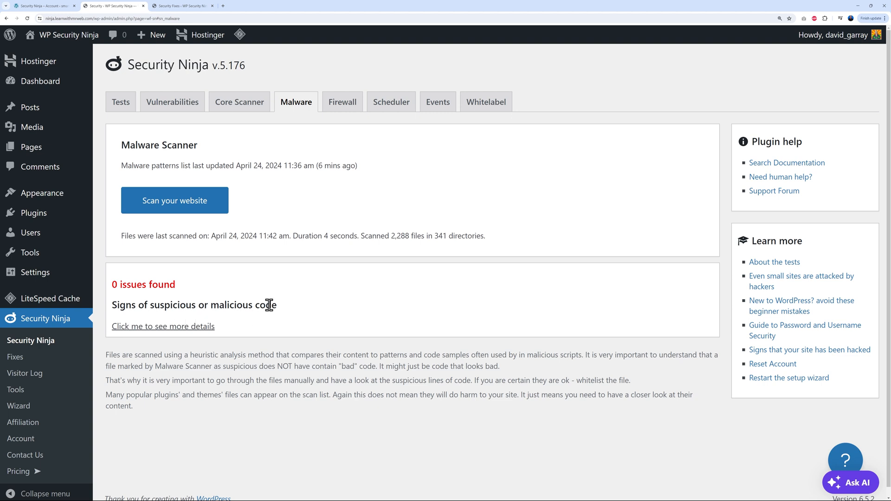
{"action": "left_click", "coordinate": [342, 102]}
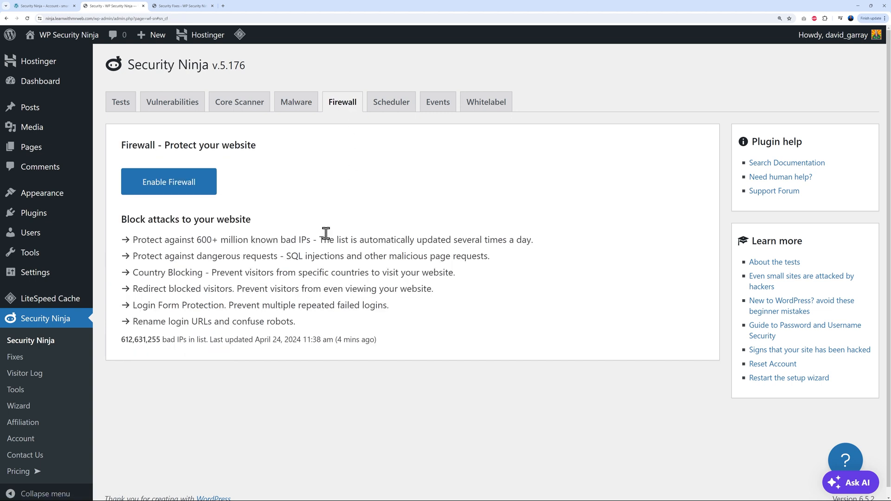
{"action": "mouse_move", "coordinate": [223, 260]}
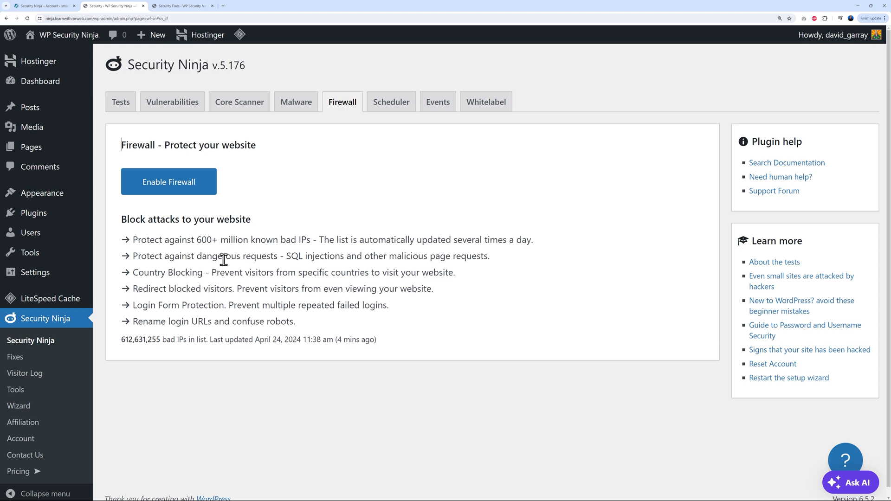
{"action": "mouse_move", "coordinate": [243, 249]}
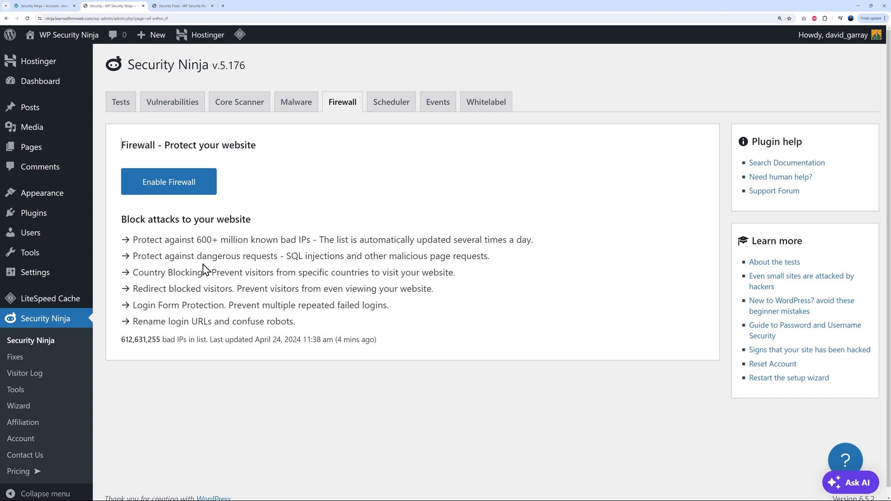
{"action": "mouse_move", "coordinate": [333, 268]}
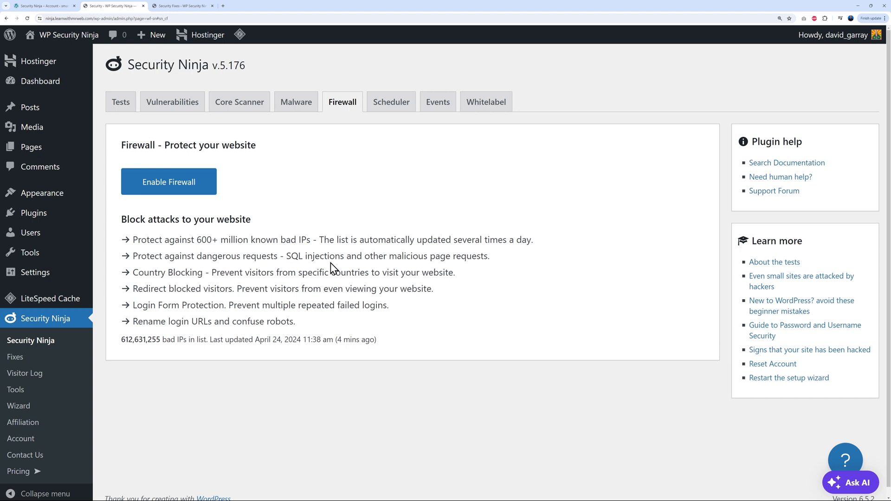
{"action": "mouse_move", "coordinate": [233, 312]}
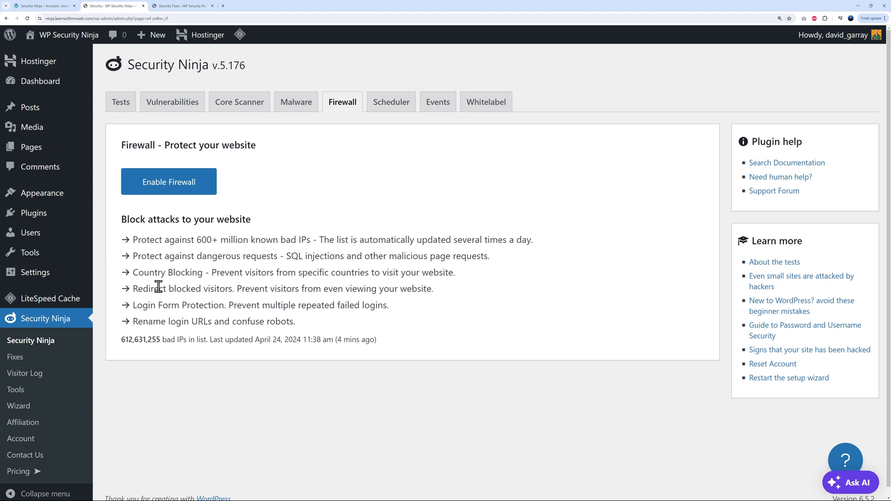
{"action": "mouse_move", "coordinate": [212, 360]}
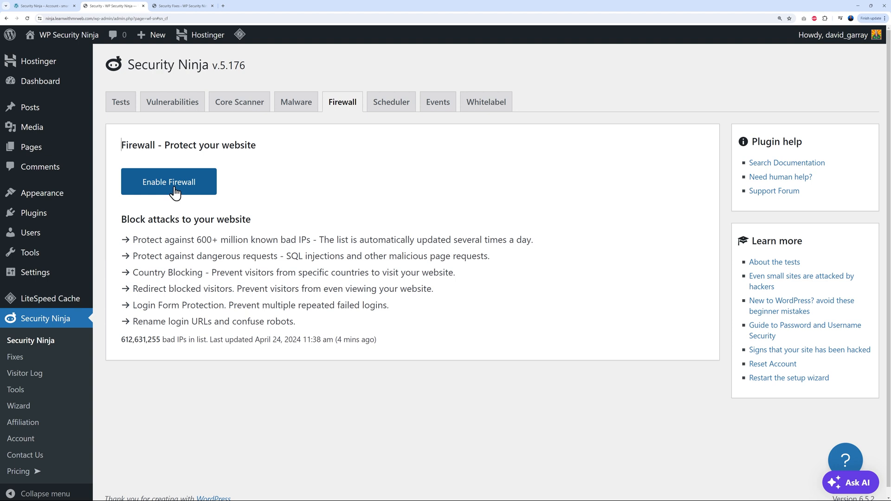
{"action": "left_click", "coordinate": [169, 182]}
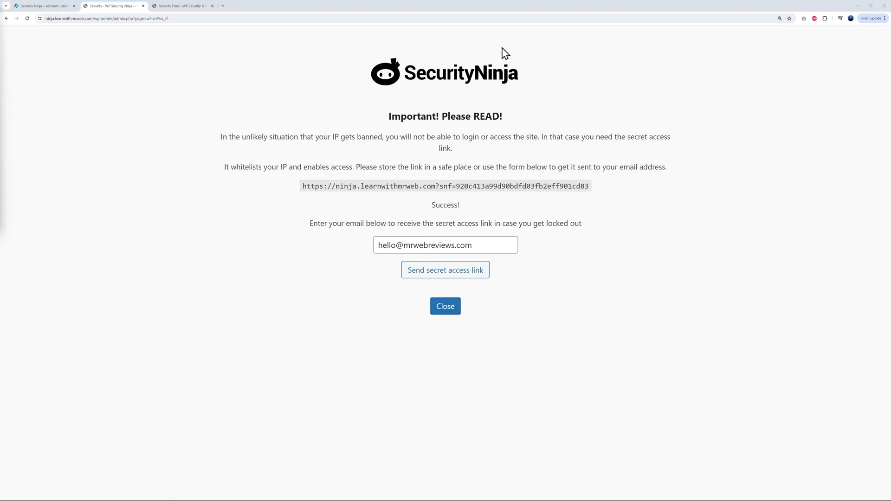
{"action": "mouse_move", "coordinate": [421, 134]}
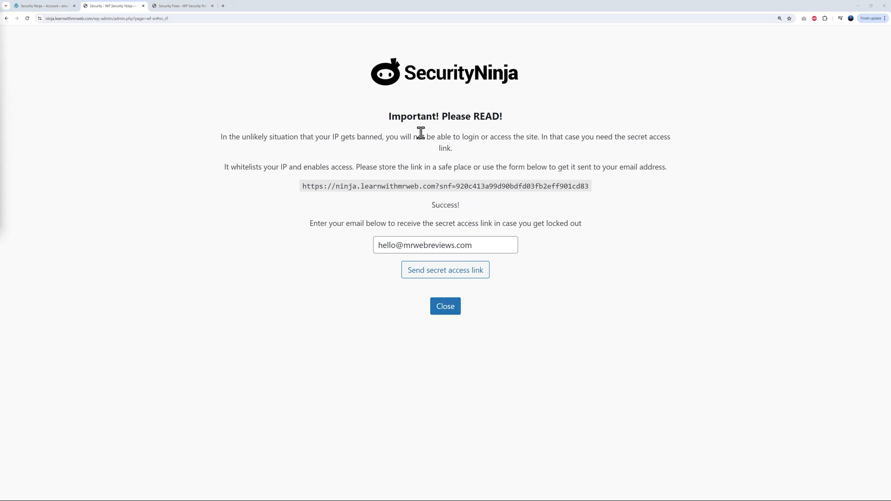
{"action": "mouse_move", "coordinate": [424, 165]}
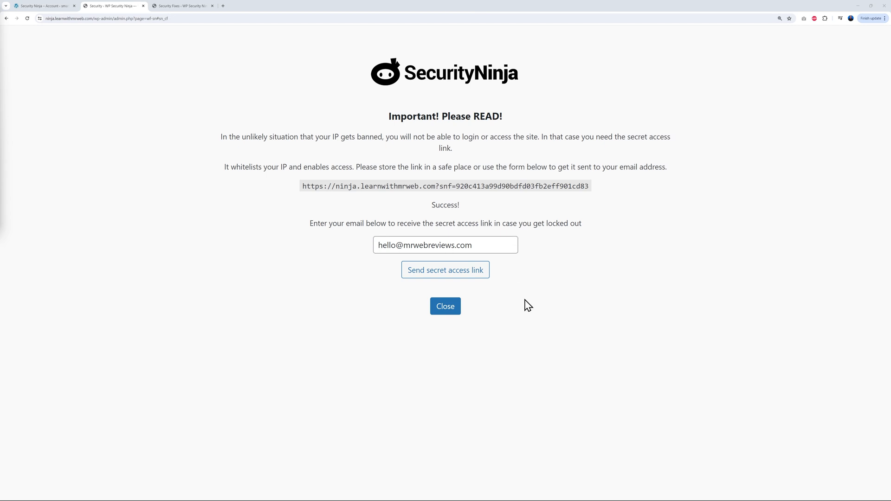
{"action": "mouse_move", "coordinate": [489, 286]}
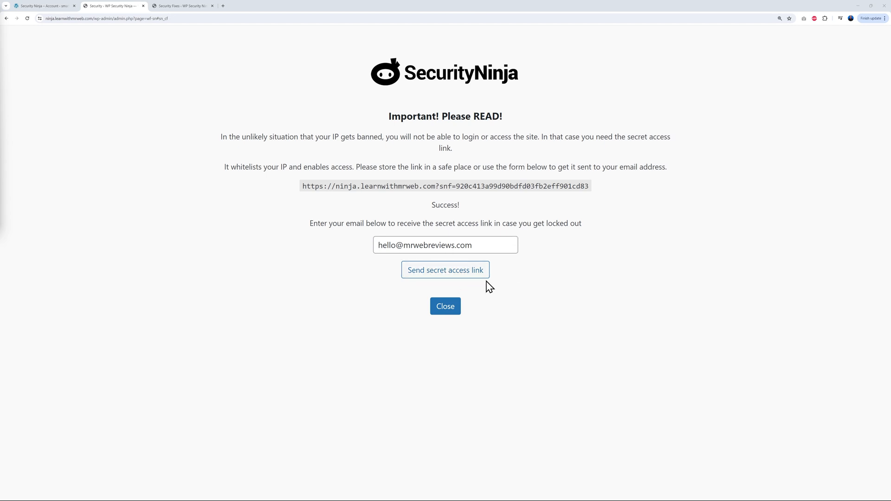
{"action": "mouse_move", "coordinate": [286, 184]}
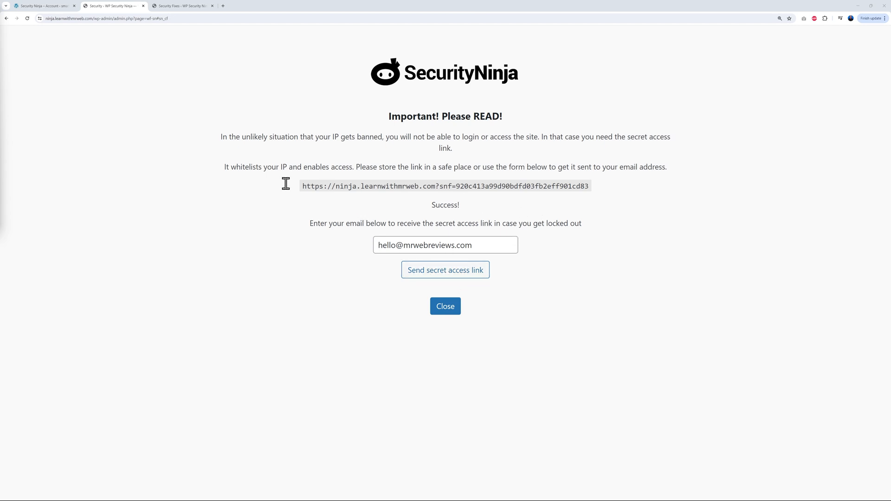
{"action": "mouse_move", "coordinate": [284, 155]}
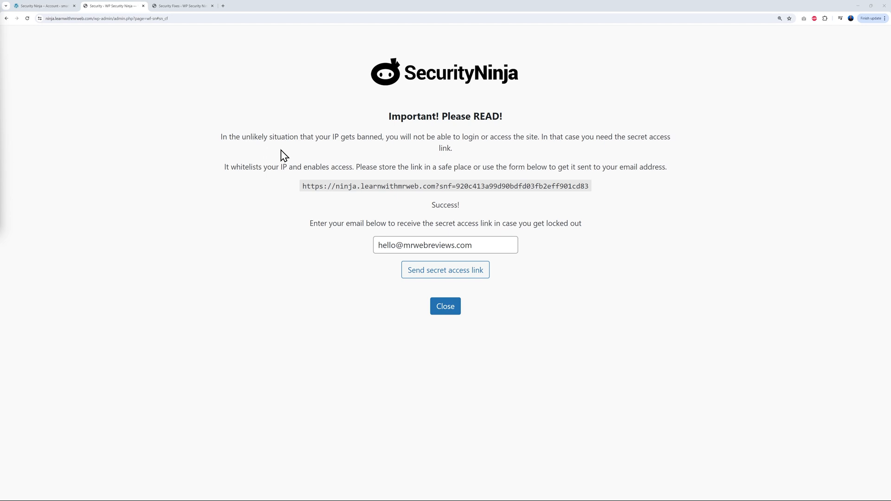
{"action": "mouse_move", "coordinate": [383, 157]}
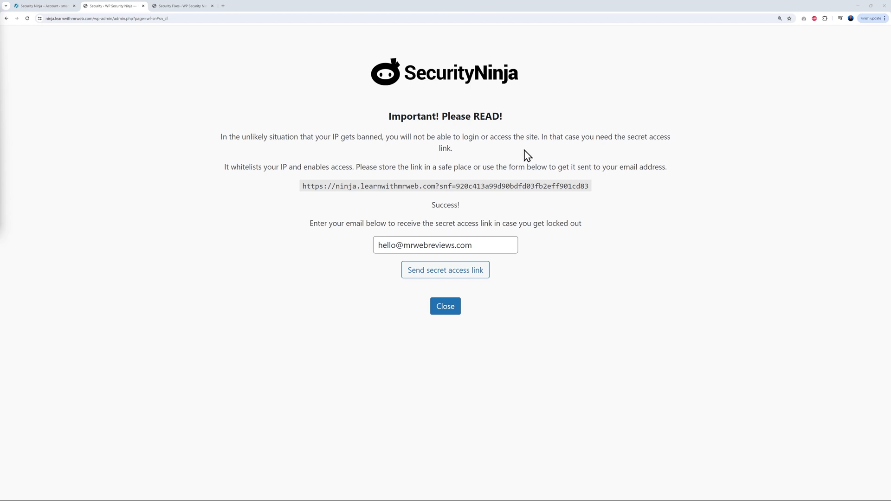
{"action": "mouse_move", "coordinate": [513, 197]}
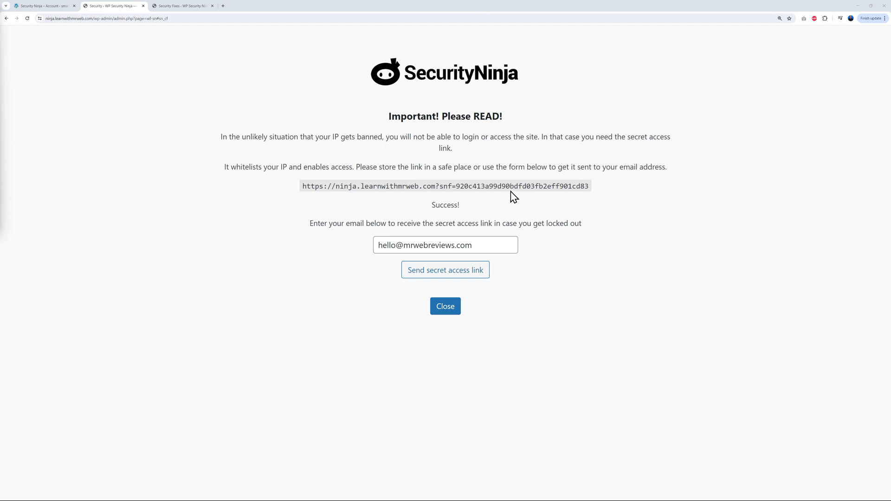
{"action": "mouse_move", "coordinate": [508, 201]}
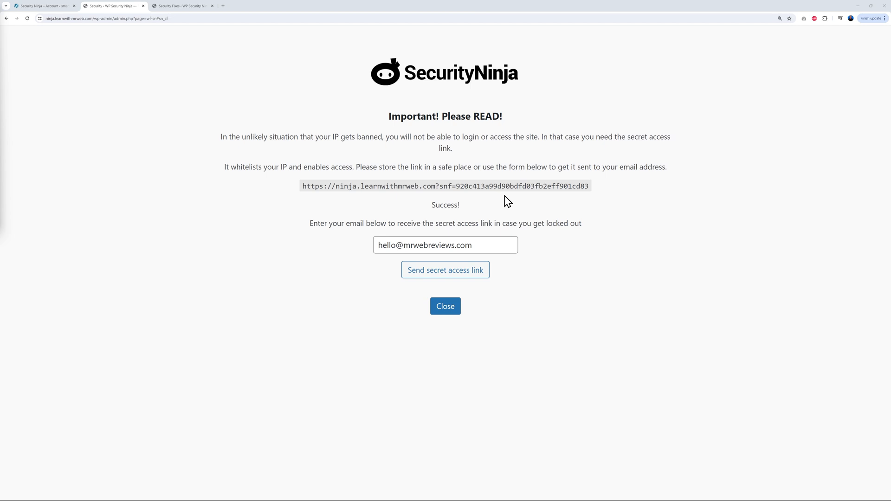
{"action": "mouse_move", "coordinate": [478, 202]}
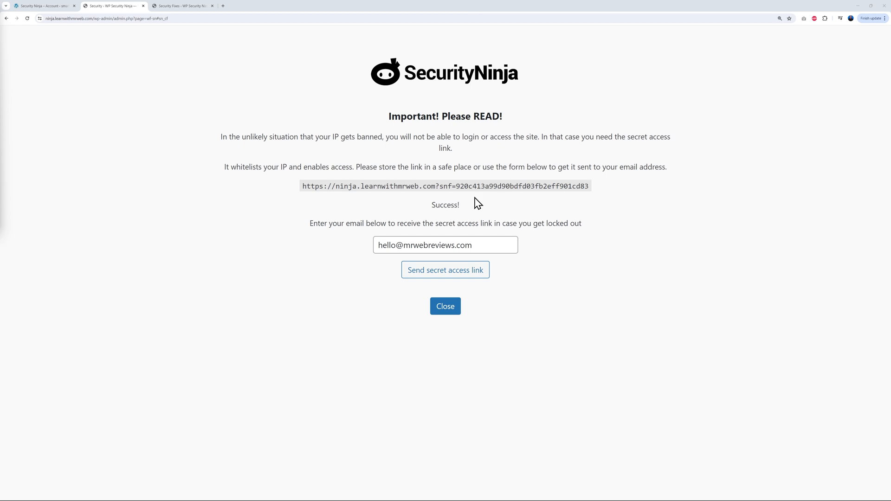
{"action": "mouse_move", "coordinate": [465, 215]}
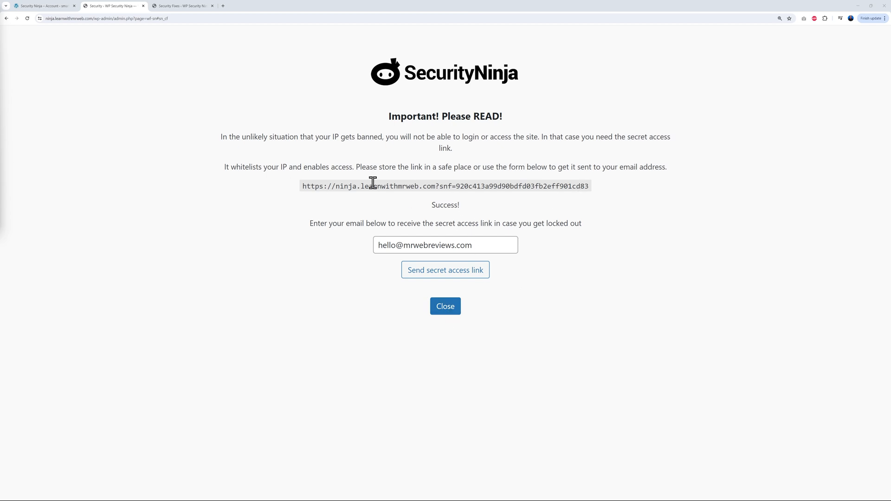
{"action": "mouse_move", "coordinate": [426, 280]}
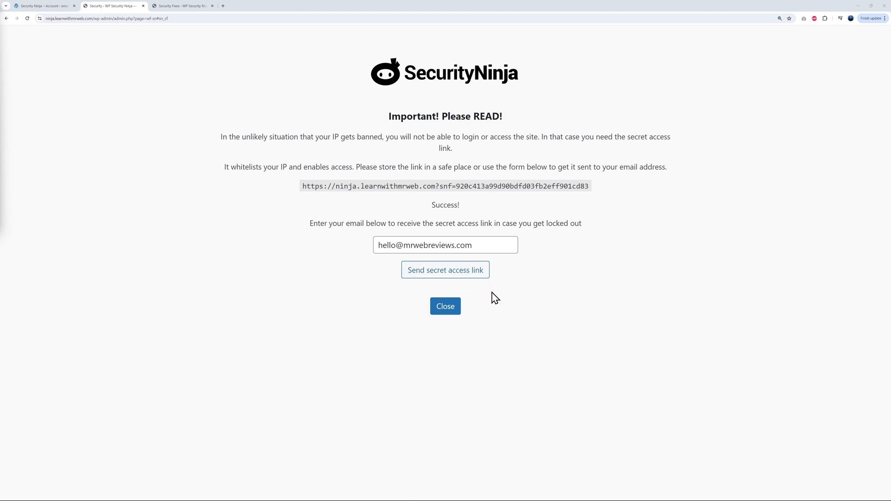
{"action": "mouse_move", "coordinate": [504, 306]}
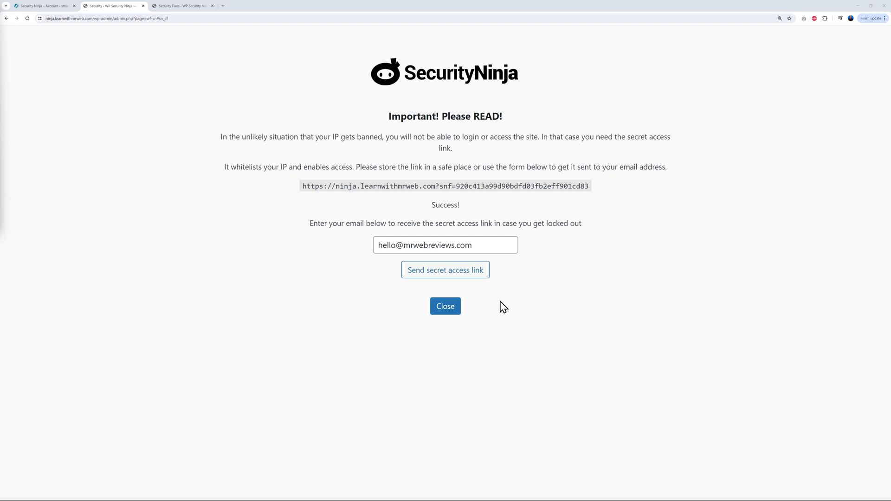
Step: Dismiss the secret access link notice and move on to the Scheduler settings
{"action": "left_click", "coordinate": [446, 307]}
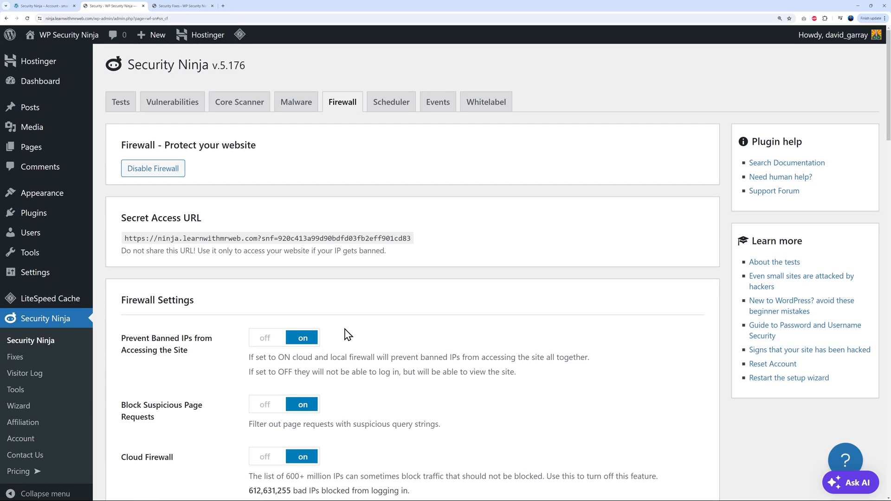
{"action": "left_click", "coordinate": [391, 102]}
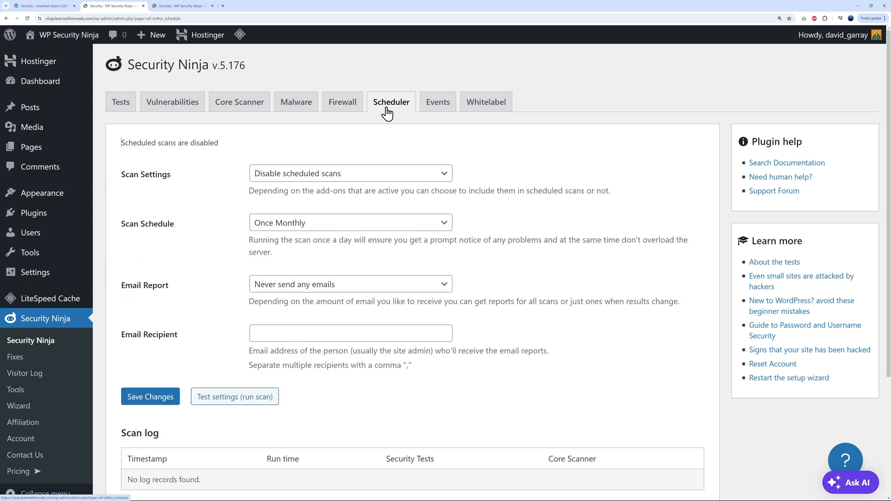
{"action": "mouse_move", "coordinate": [486, 179]}
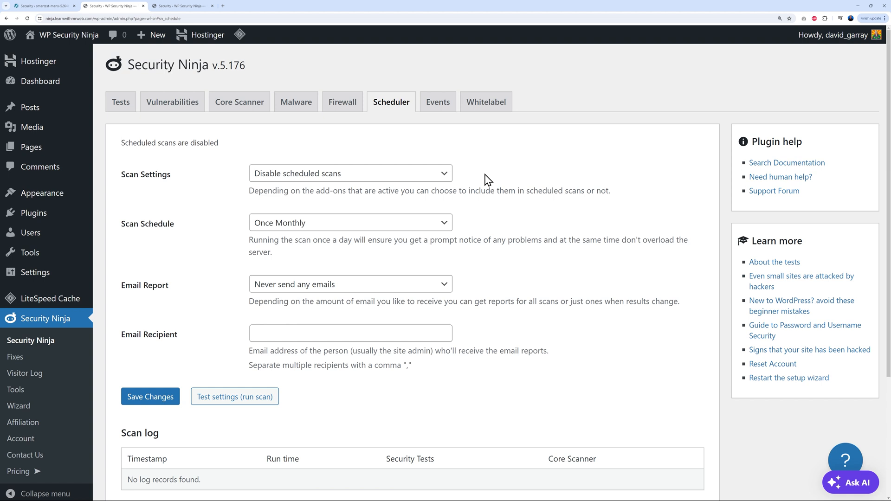
Step: Enable scheduled scans for both tests and core scanner, running Twice Daily (recommended)
{"action": "left_click", "coordinate": [351, 173]}
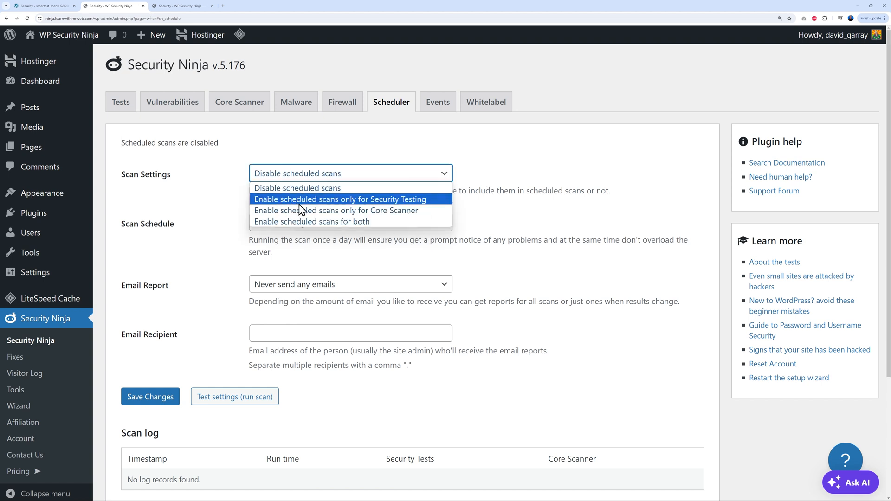
{"action": "mouse_move", "coordinate": [335, 217]}
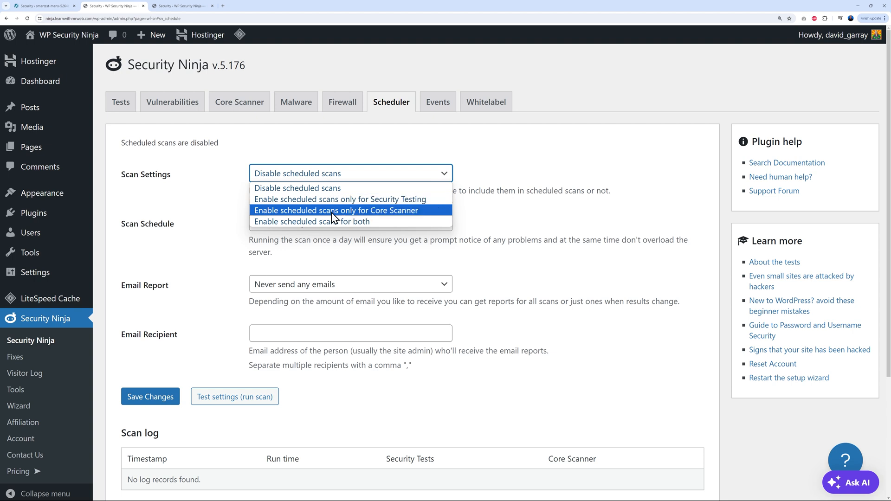
{"action": "mouse_move", "coordinate": [353, 230]}
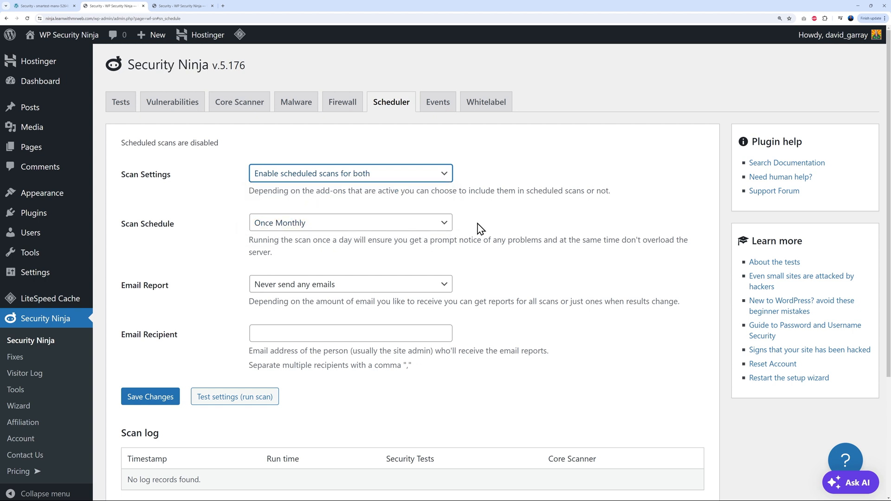
{"action": "left_click", "coordinate": [351, 223]}
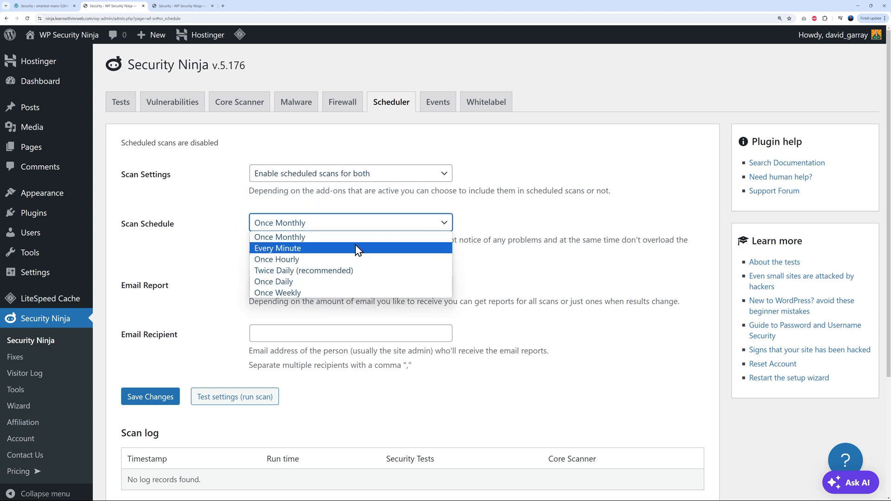
{"action": "mouse_move", "coordinate": [350, 263]}
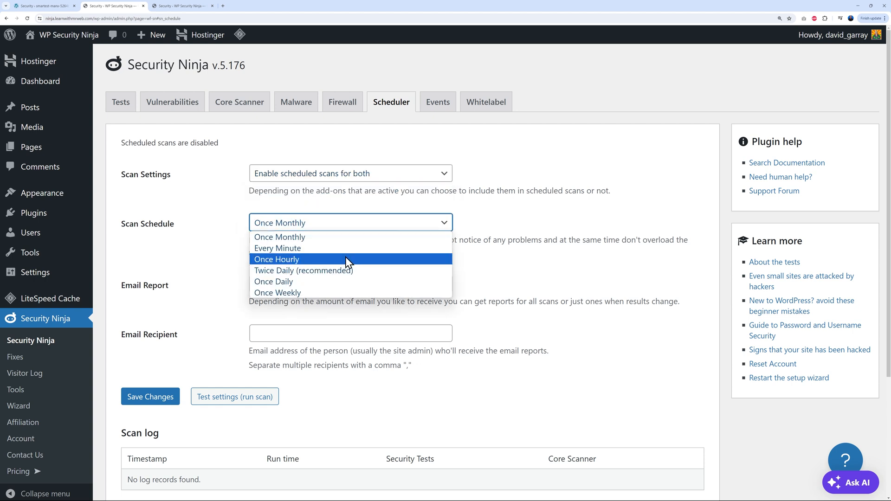
{"action": "mouse_move", "coordinate": [331, 285]}
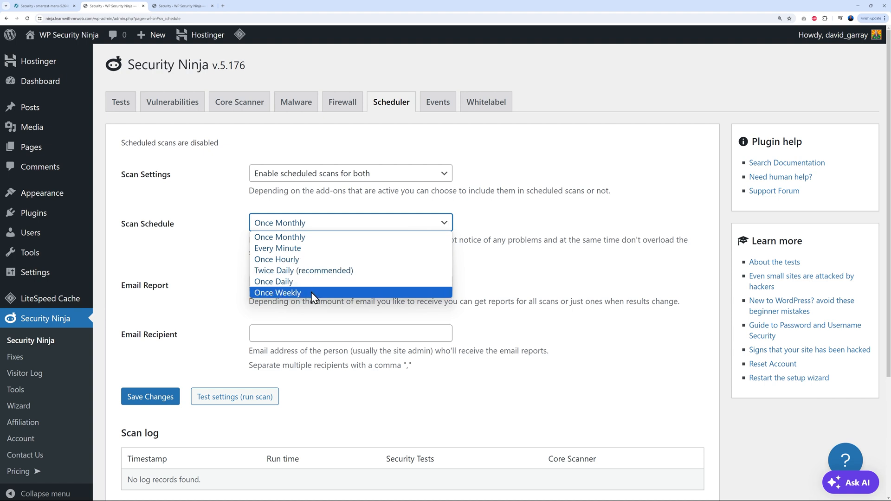
{"action": "mouse_move", "coordinate": [307, 279]}
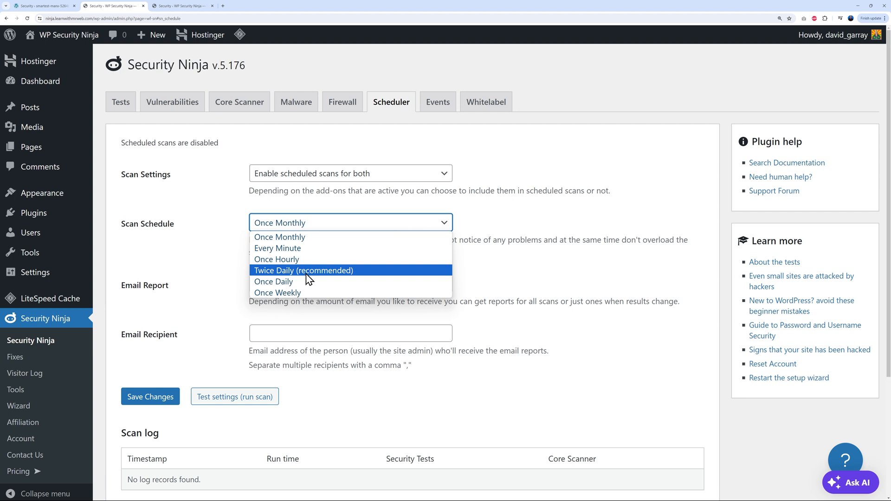
{"action": "left_click", "coordinate": [303, 271]}
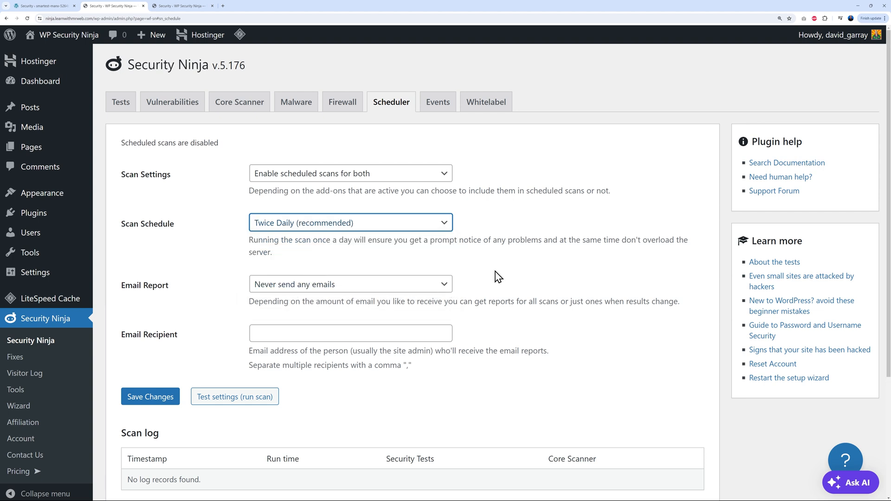
{"action": "mouse_move", "coordinate": [403, 255]}
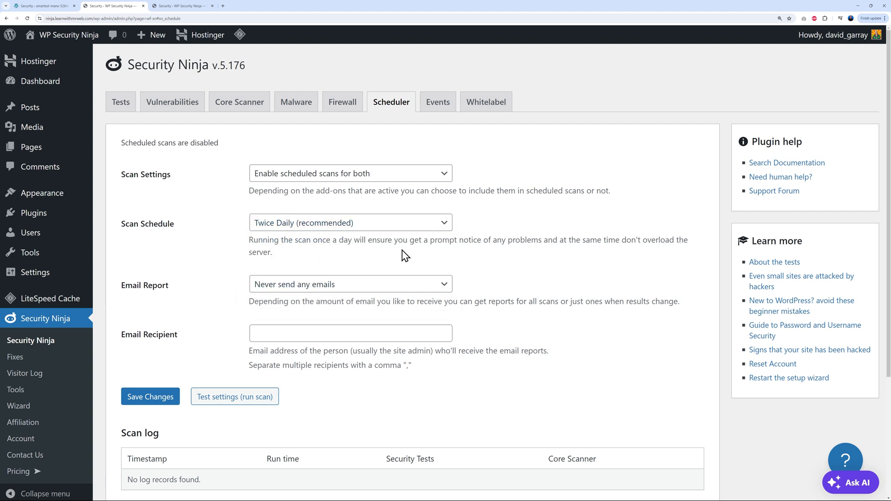
{"action": "mouse_move", "coordinate": [244, 116]}
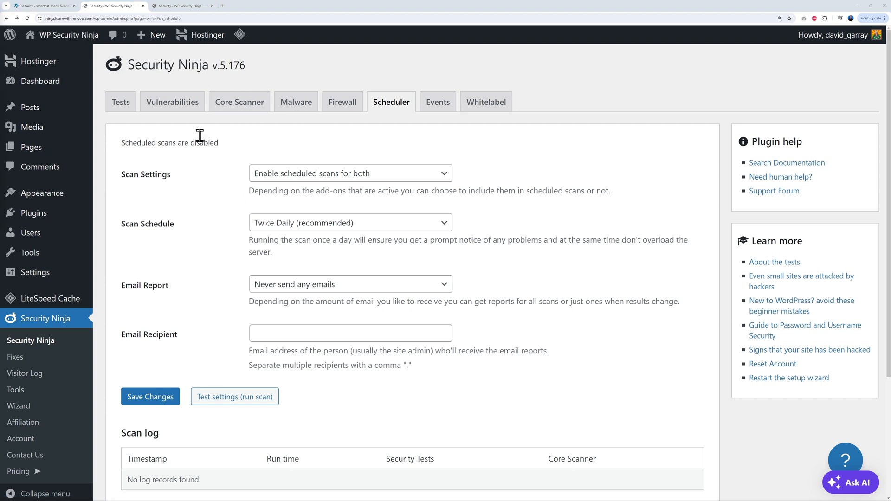
{"action": "mouse_move", "coordinate": [176, 107]}
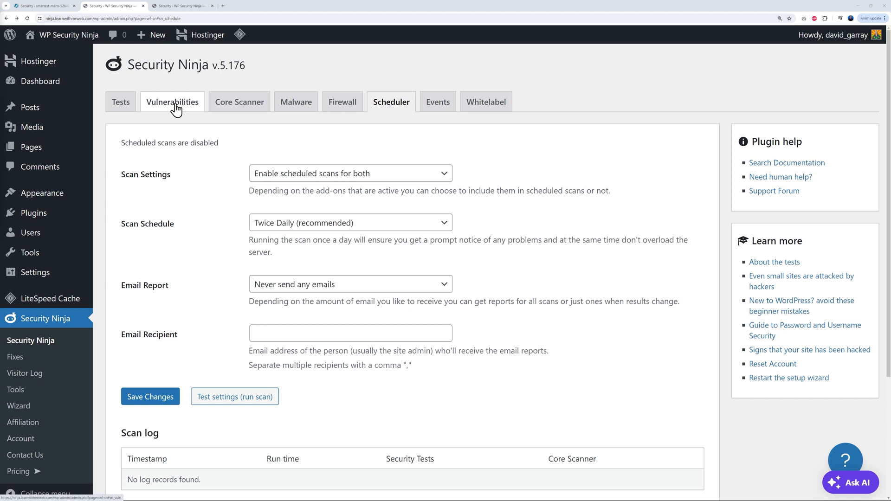
{"action": "mouse_move", "coordinate": [194, 126]}
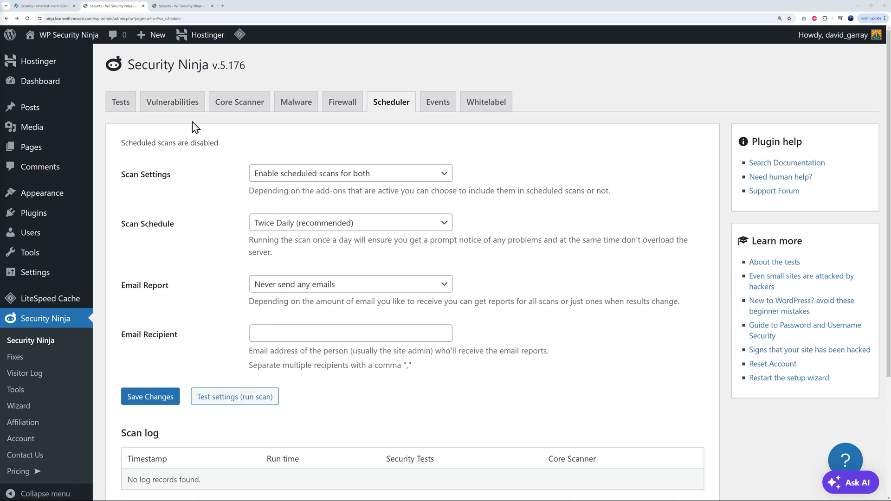
{"action": "mouse_move", "coordinate": [432, 292]}
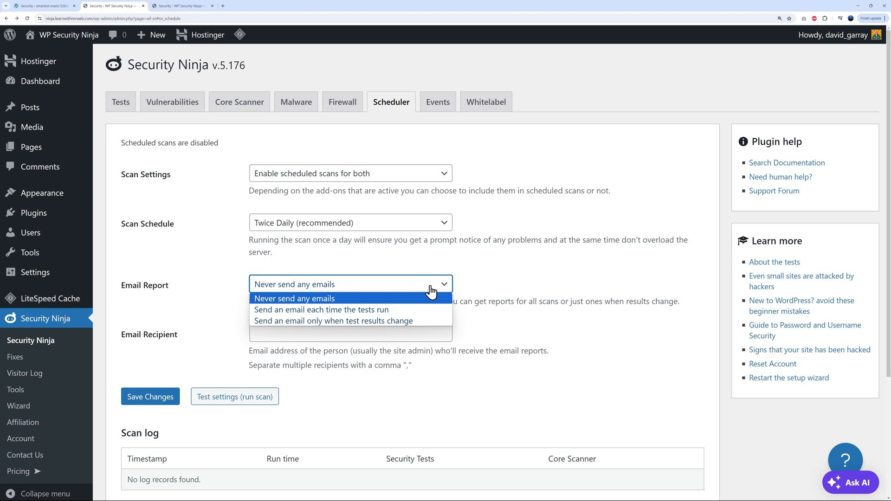
{"action": "mouse_move", "coordinate": [301, 306]}
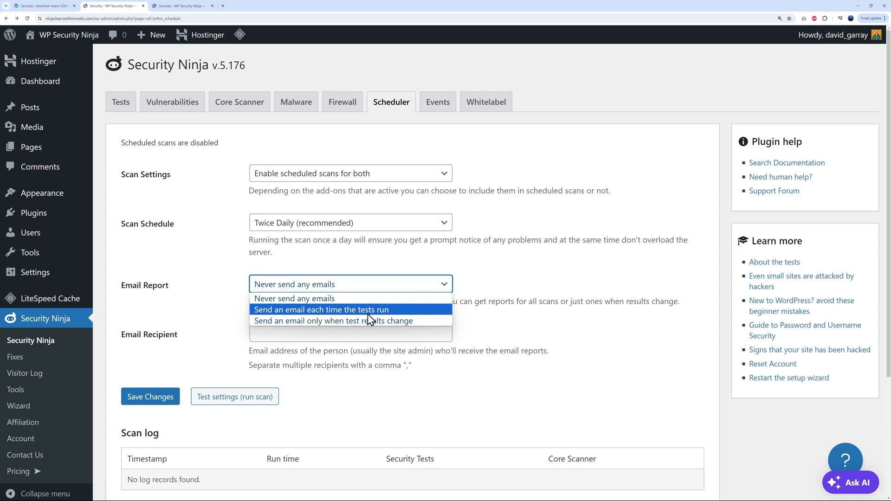
{"action": "mouse_move", "coordinate": [345, 327]}
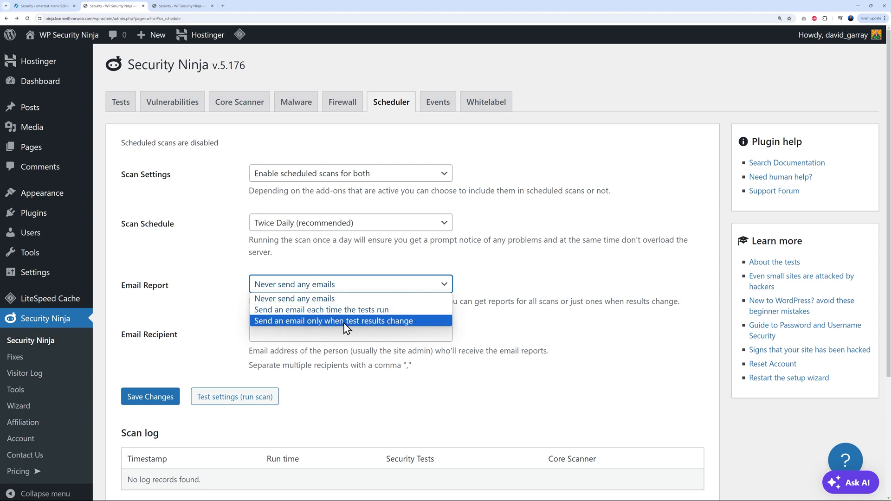
{"action": "mouse_move", "coordinate": [399, 330]}
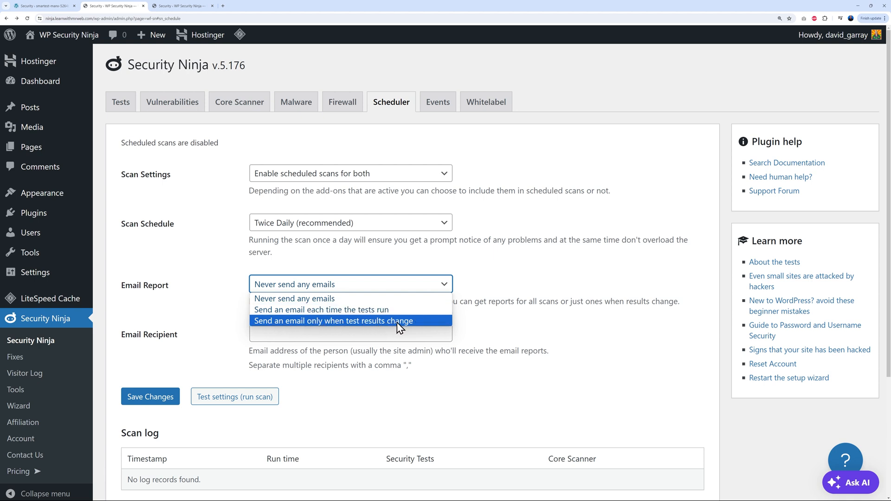
Step: Email reports only when test results change, add the recipient address, and save the schedule
{"action": "left_click", "coordinate": [333, 321]}
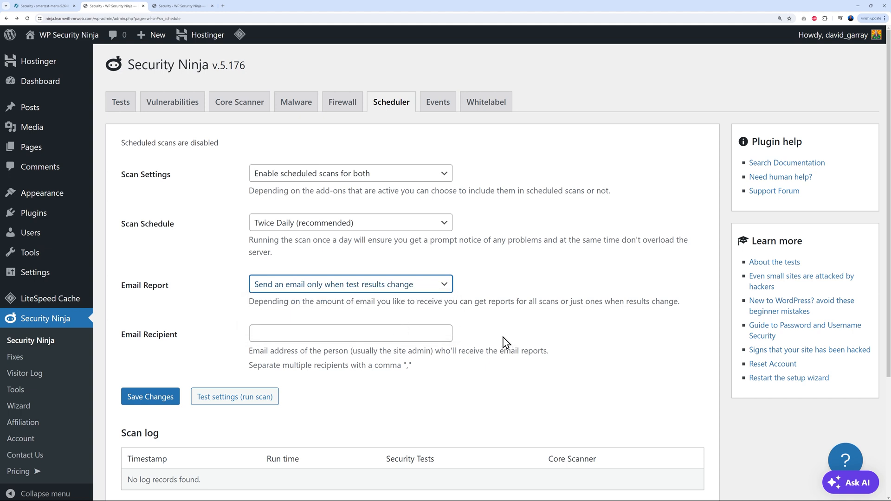
{"action": "mouse_move", "coordinate": [300, 297]}
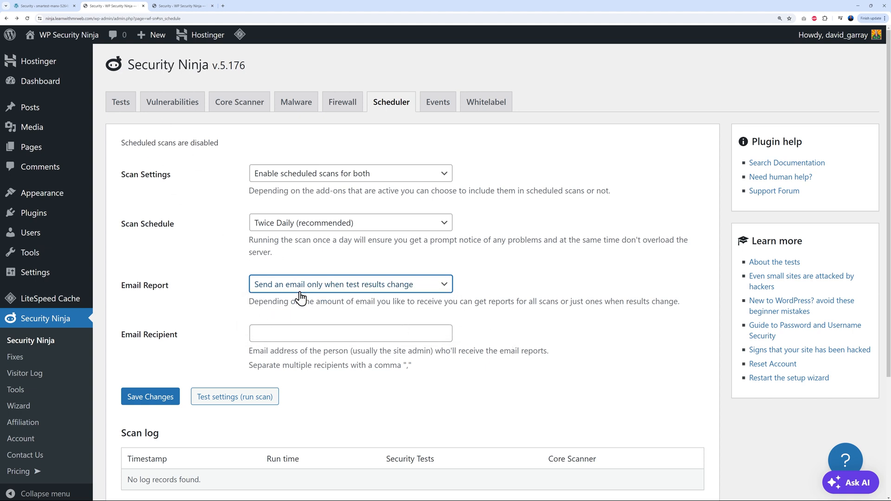
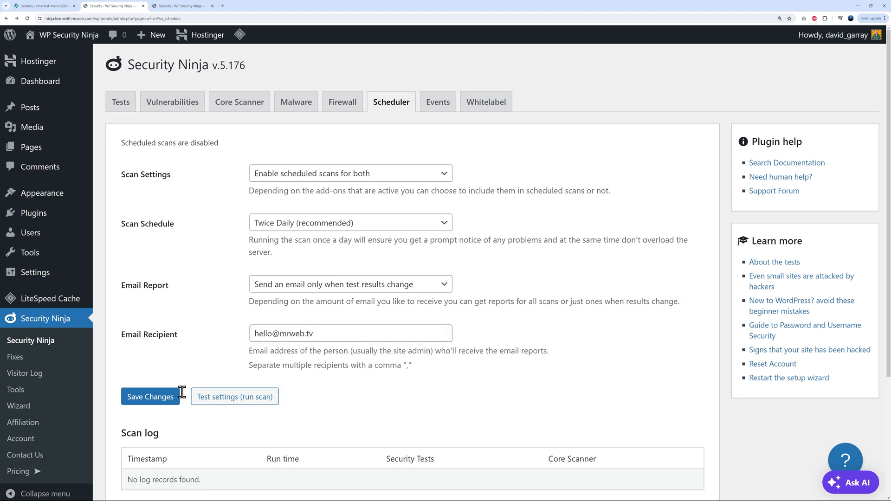
{"action": "left_click", "coordinate": [151, 397]}
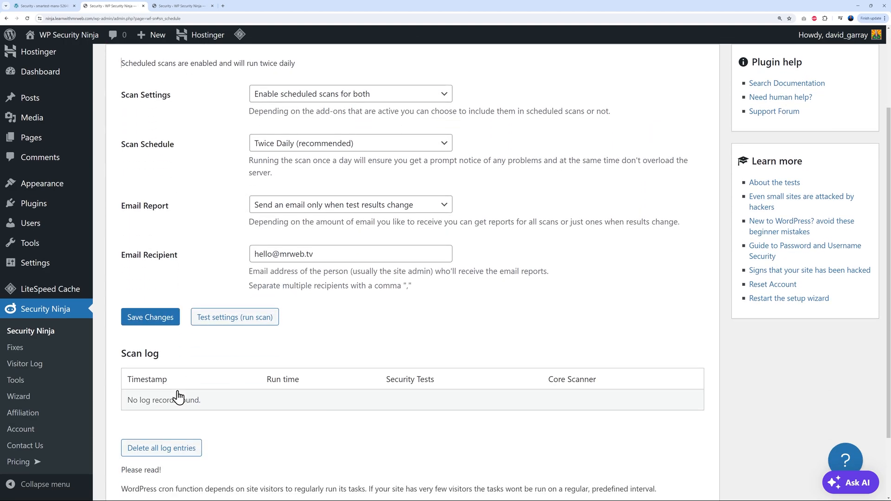